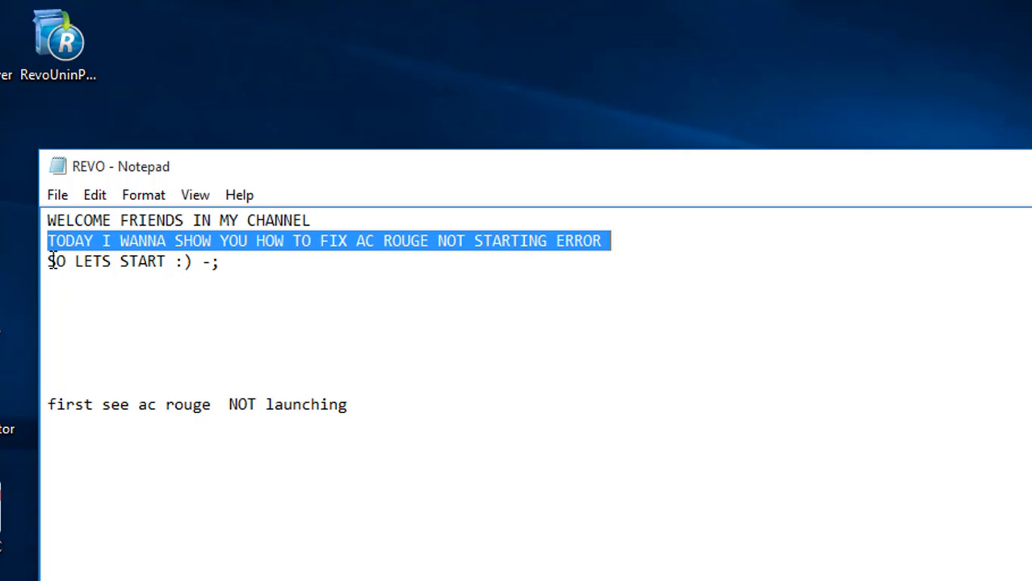
Minimize the REVO notes window so the bare desktop shows
{"action": "left_click", "coordinate": [218, 262]}
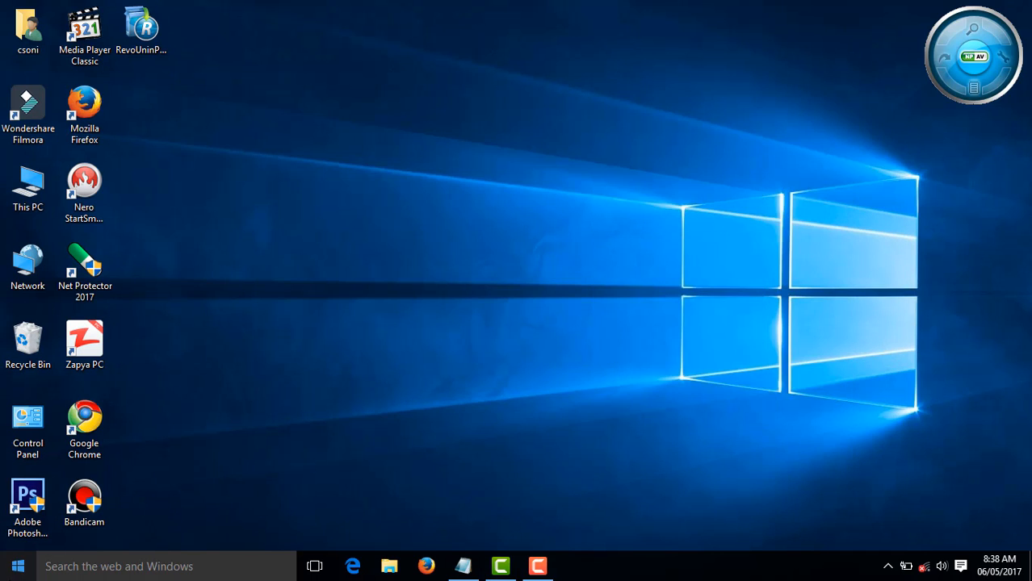
Refresh the desktop and try launching Assassin's Creed Rogue from the Start app list, which fails
{"action": "left_click", "coordinate": [17, 565]}
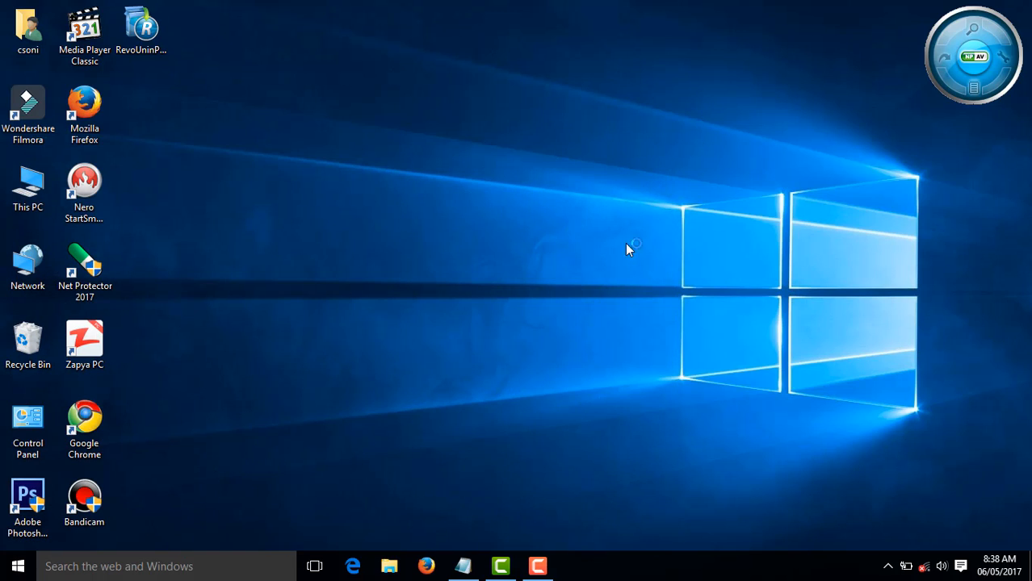
{"action": "mouse_move", "coordinate": [565, 206]}
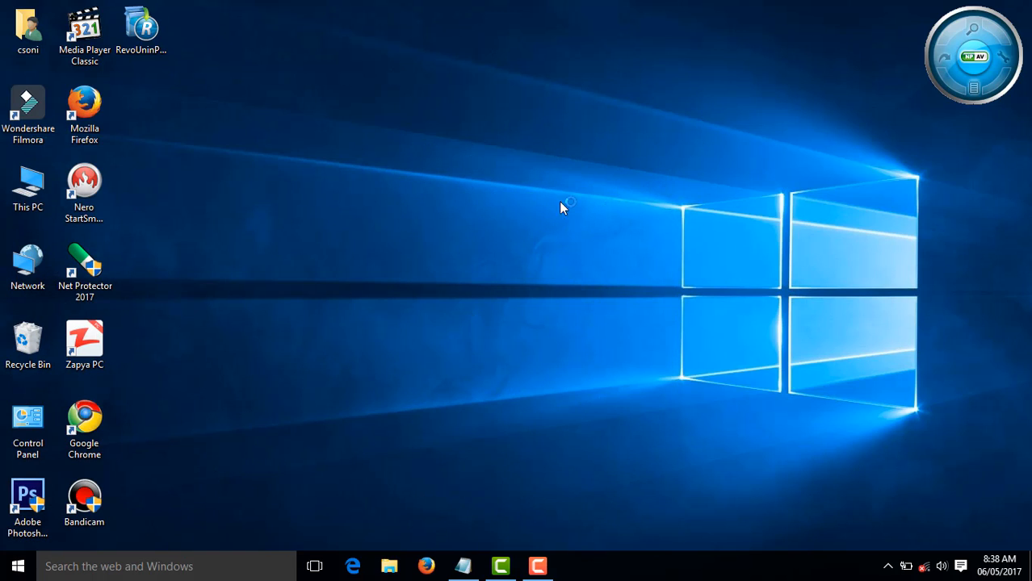
{"action": "right_click", "coordinate": [562, 207]}
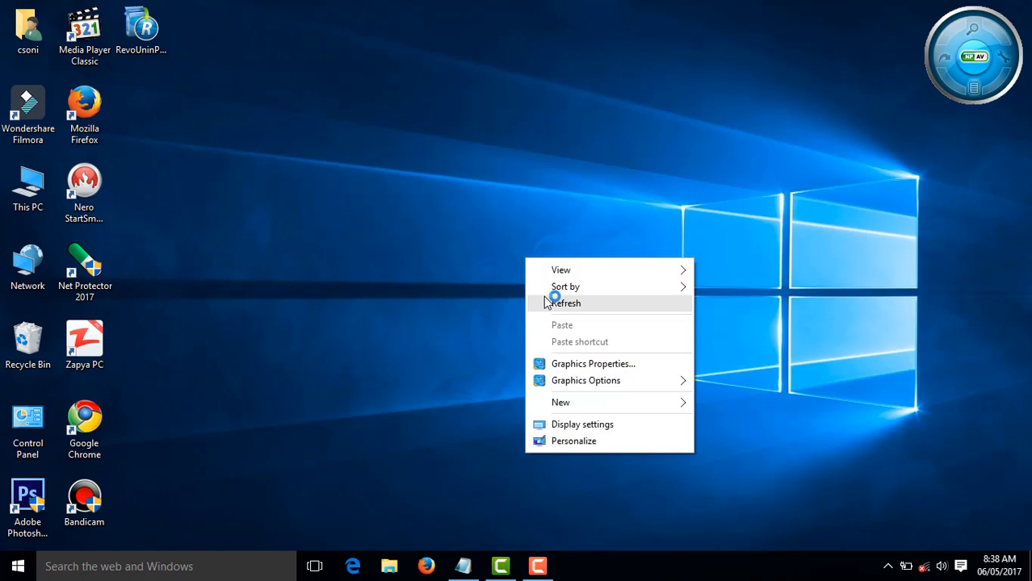
{"action": "left_click", "coordinate": [565, 303]}
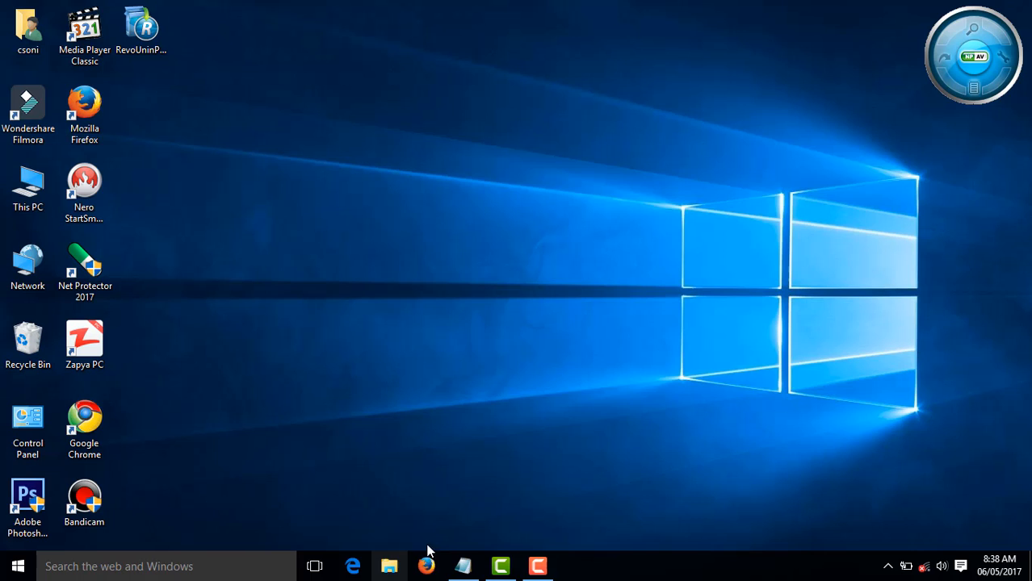
{"action": "left_click", "coordinate": [17, 565]}
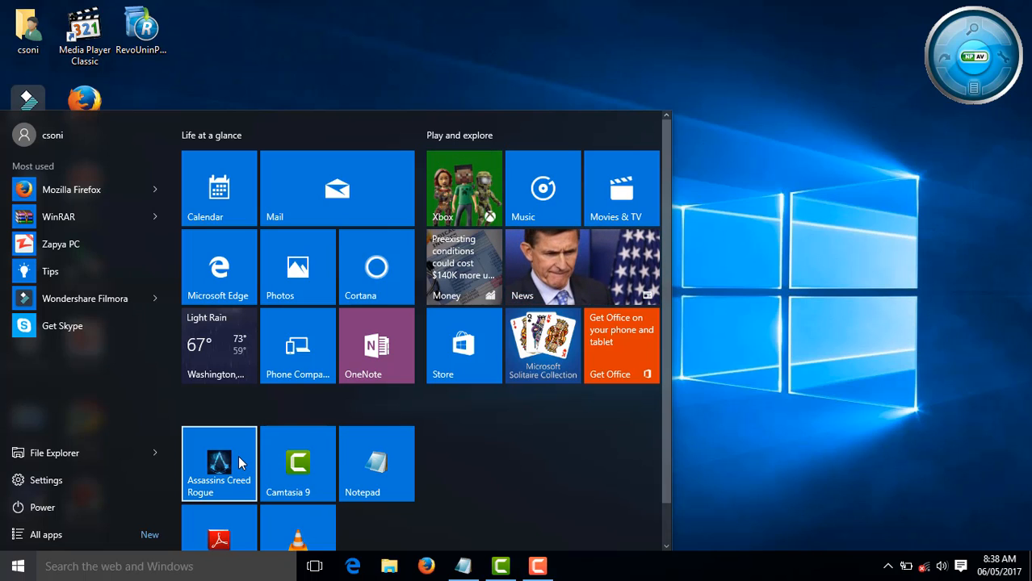
{"action": "right_click", "coordinate": [219, 462]}
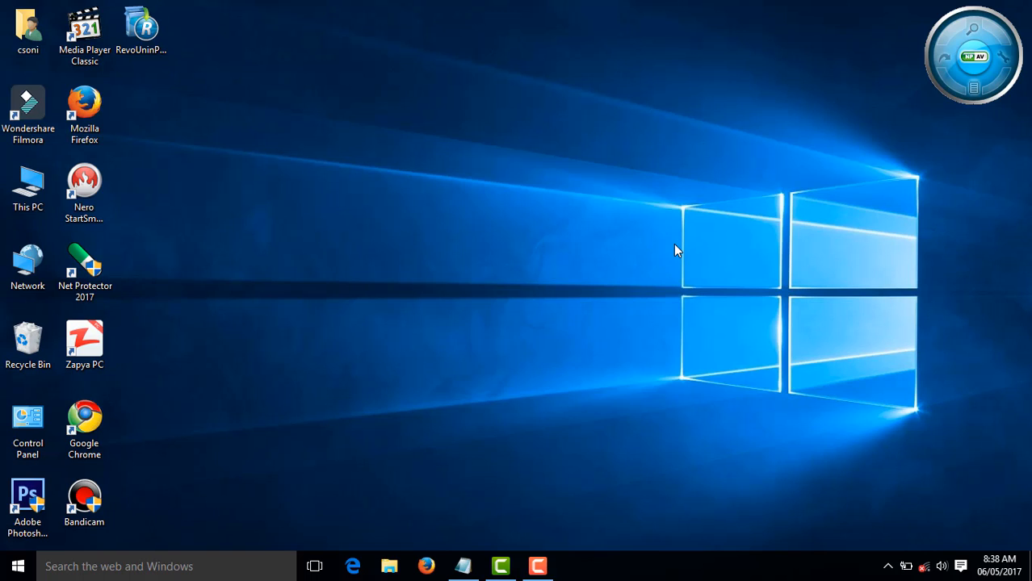
Refresh the desktop again and bring the REVO notes back up
{"action": "right_click", "coordinate": [675, 250]}
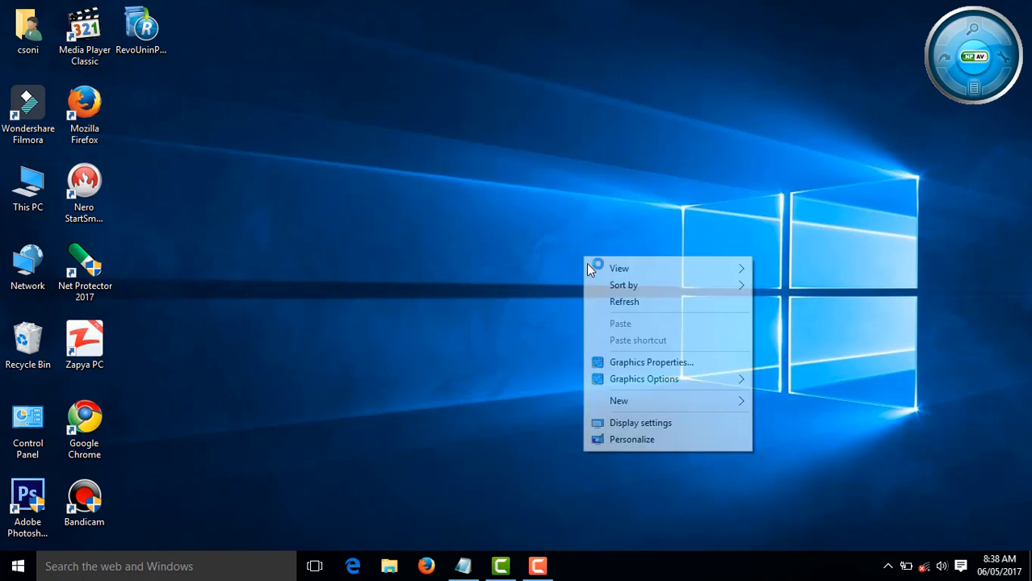
{"action": "left_click", "coordinate": [605, 192]}
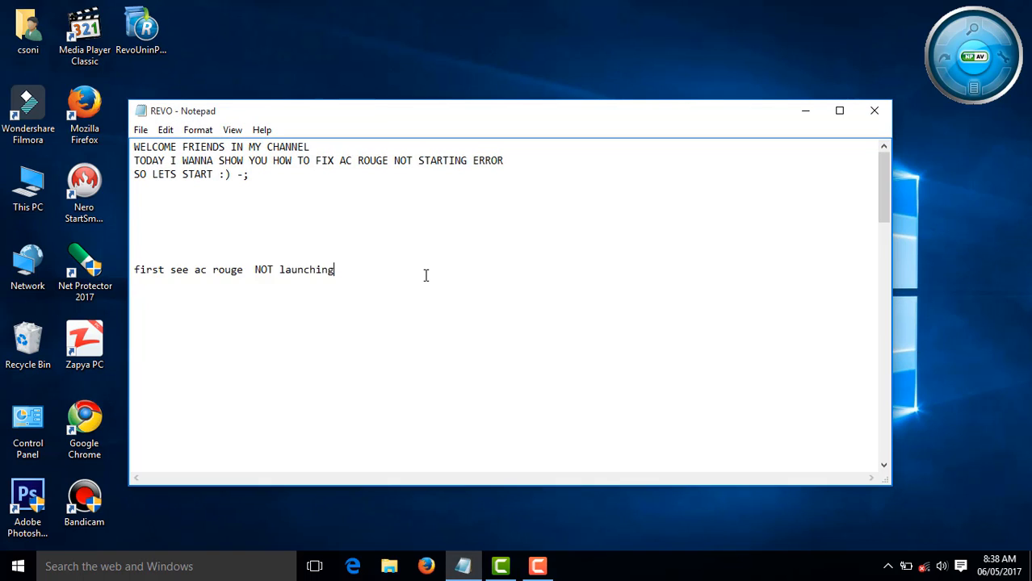
Select the 'download the software from the link' step line in the notes, then minimize Notepad
{"action": "left_click", "coordinate": [255, 269]}
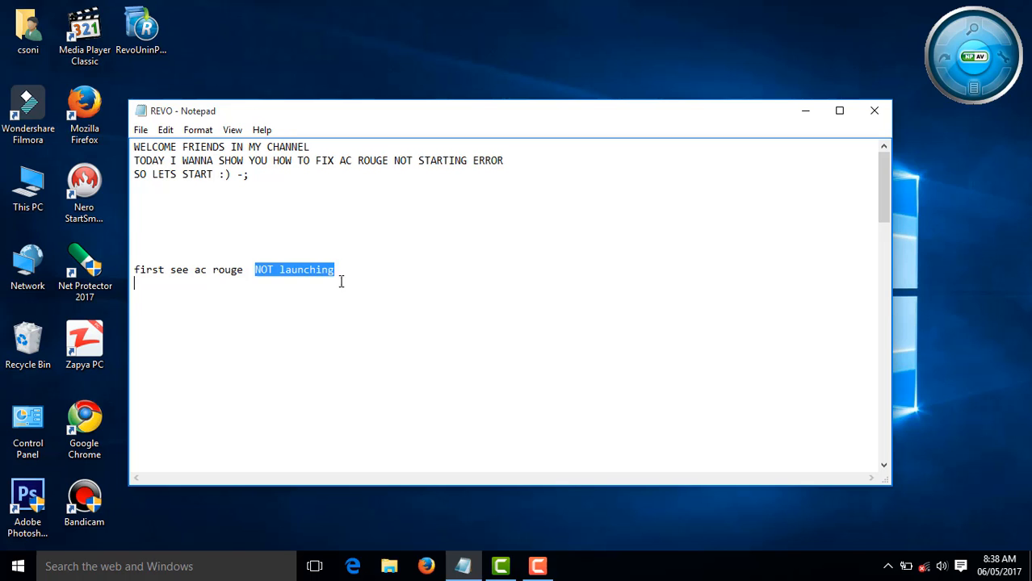
{"action": "left_click", "coordinate": [839, 110]}
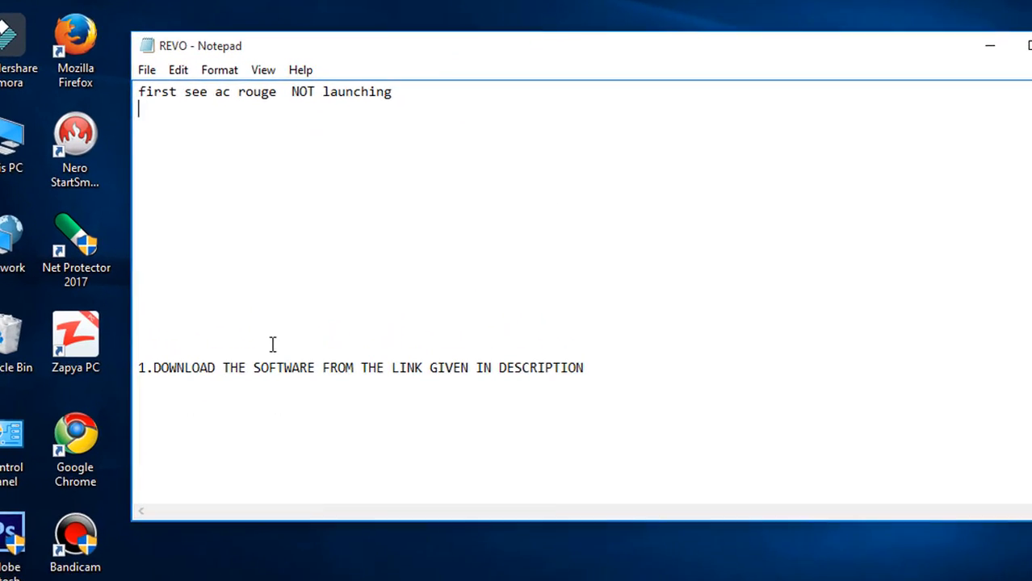
{"action": "triple_click", "coordinate": [362, 368]}
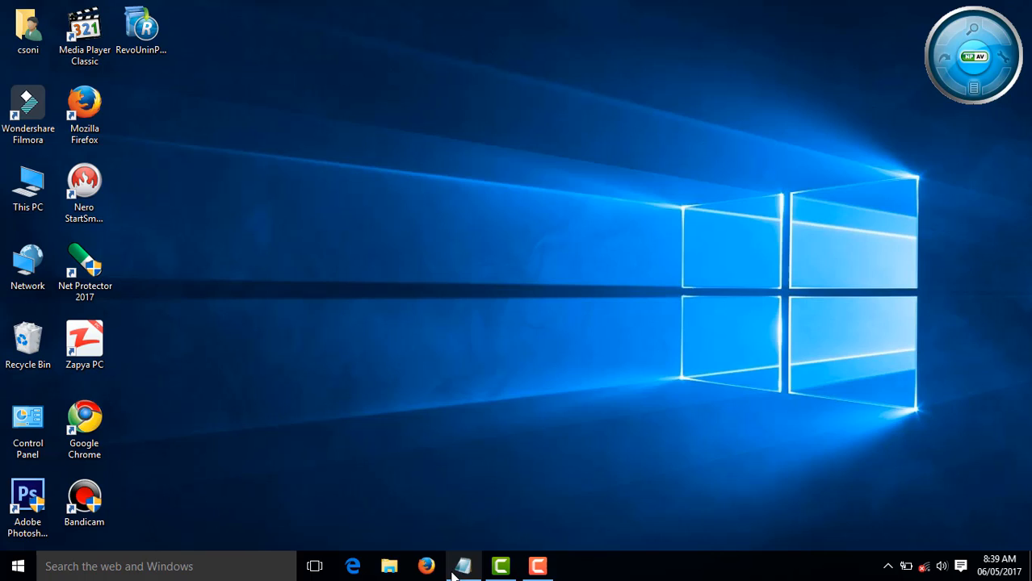
Refresh the desktop and launch the RevoUninPro Setup file from its icon
{"action": "left_click", "coordinate": [461, 565]}
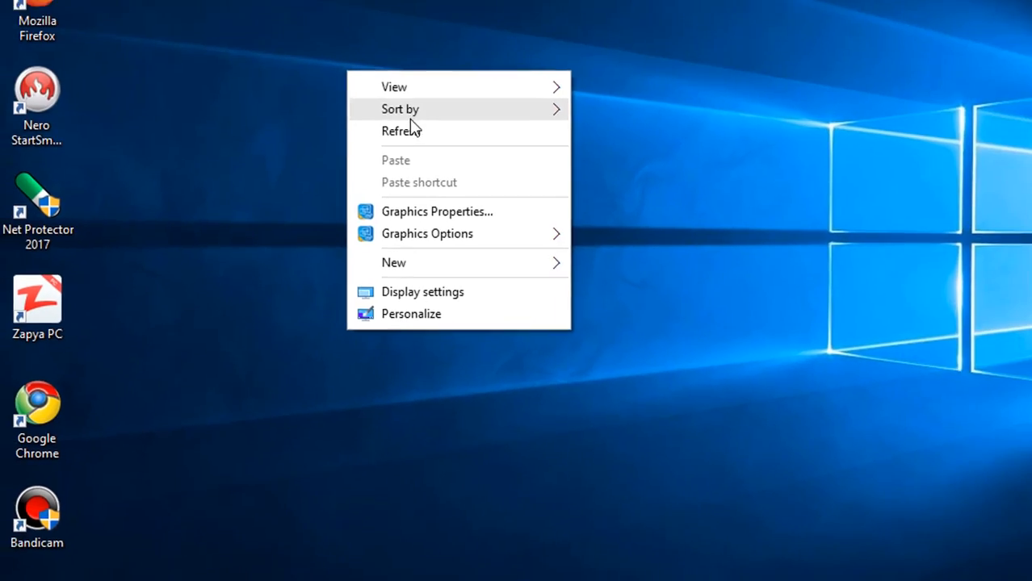
{"action": "left_click", "coordinate": [400, 130]}
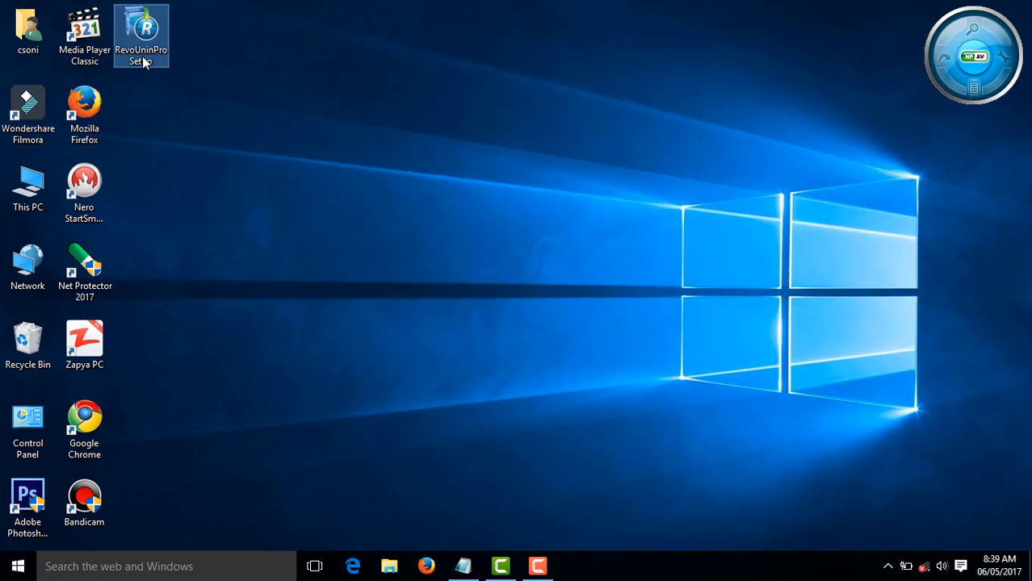
{"action": "right_click", "coordinate": [702, 255]}
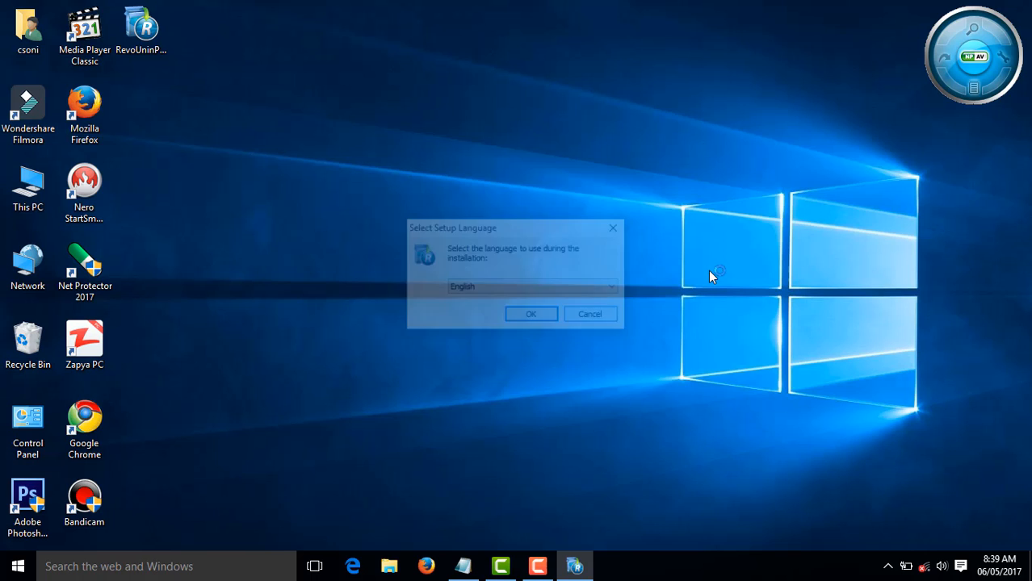
Keep English as the setup language and confirm with OK
{"action": "left_click", "coordinate": [610, 288]}
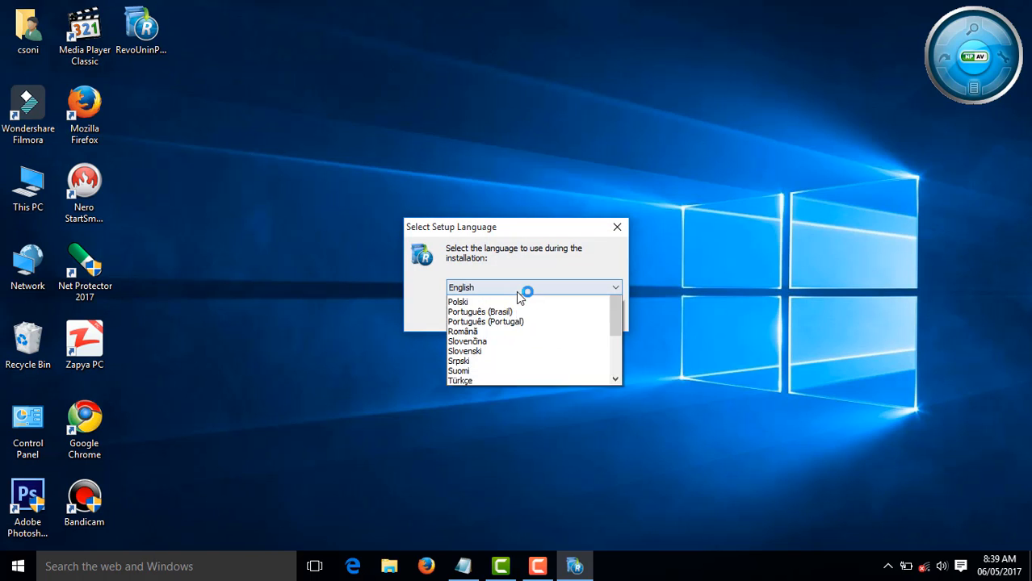
{"action": "left_click", "coordinate": [533, 287]}
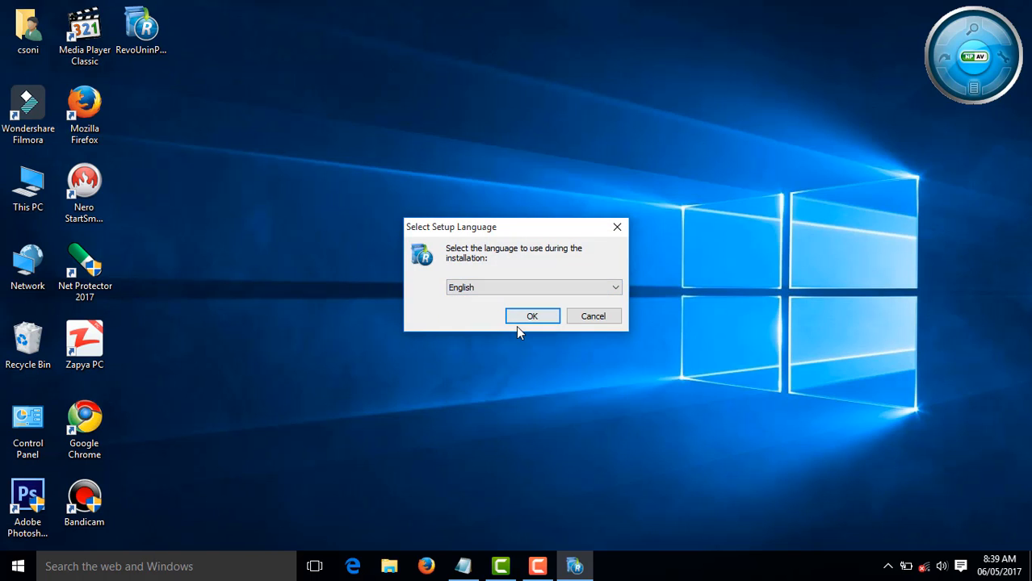
{"action": "left_click", "coordinate": [532, 314]}
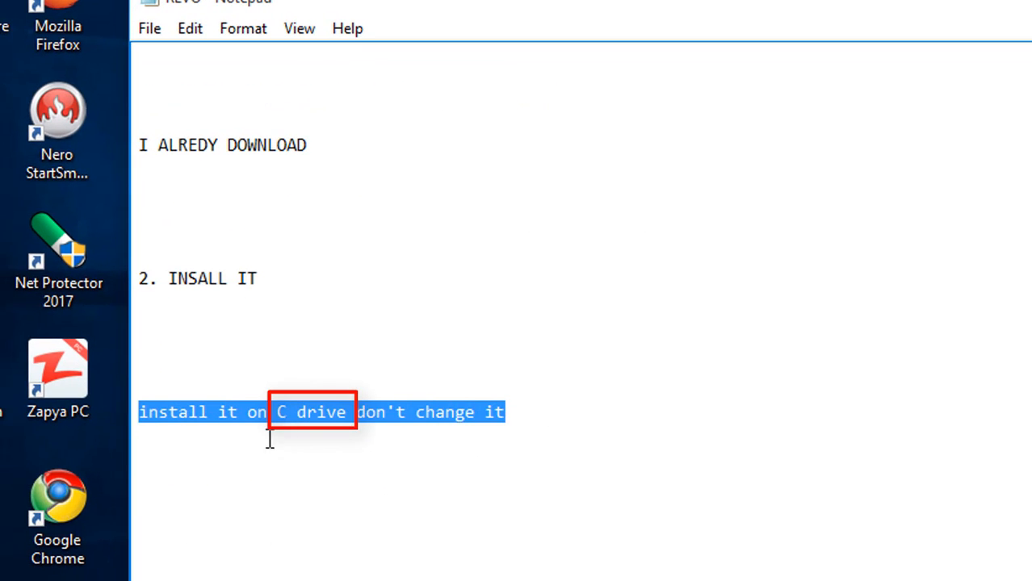
{"action": "mouse_move", "coordinate": [281, 411]}
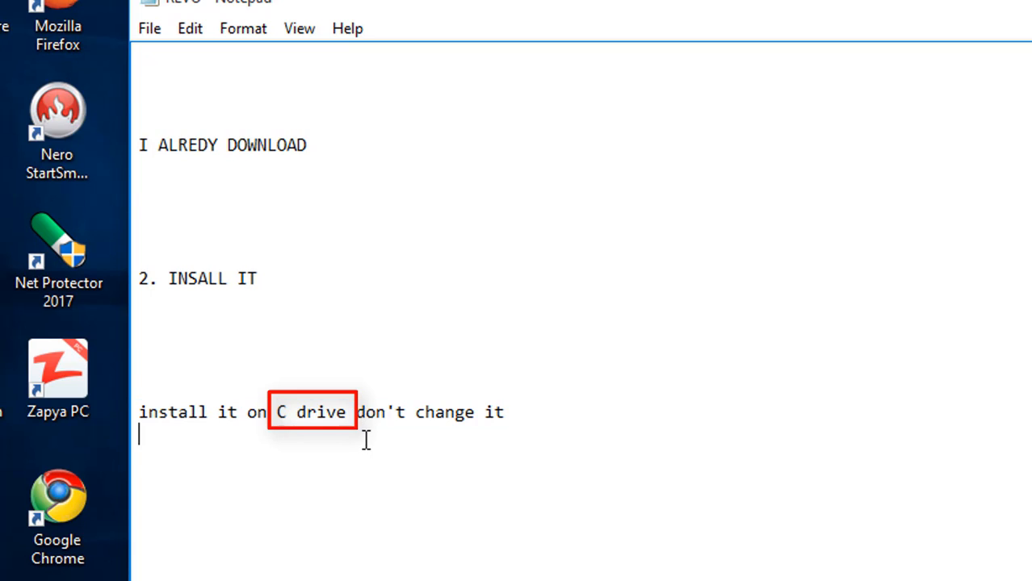
{"action": "left_click_drag", "start_coordinate": [355, 412], "coordinate": [503, 412]}
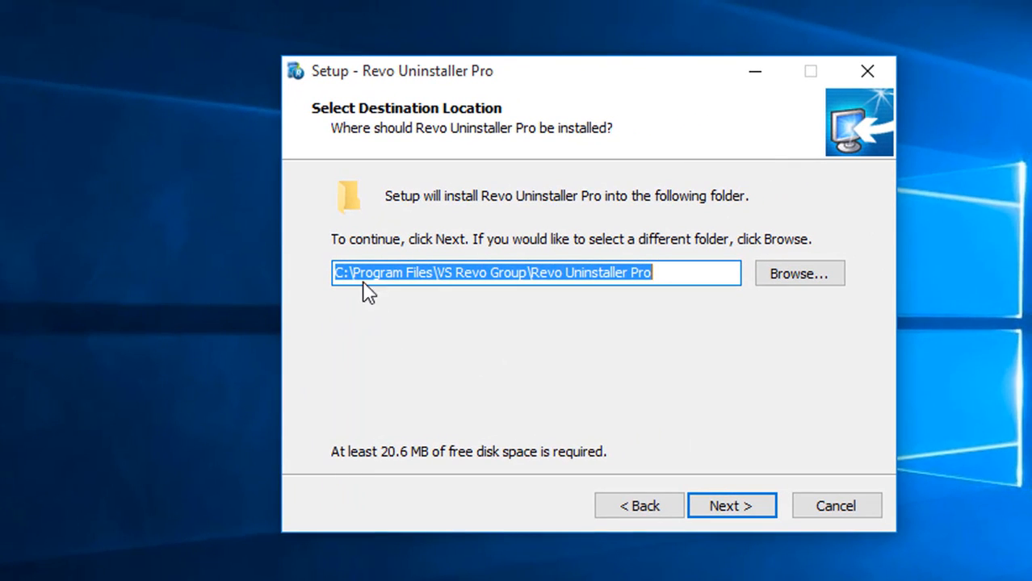
Install Revo Uninstaller Pro to the default C drive folder with both shortcuts, then finish without launching it
{"action": "left_click", "coordinate": [730, 505]}
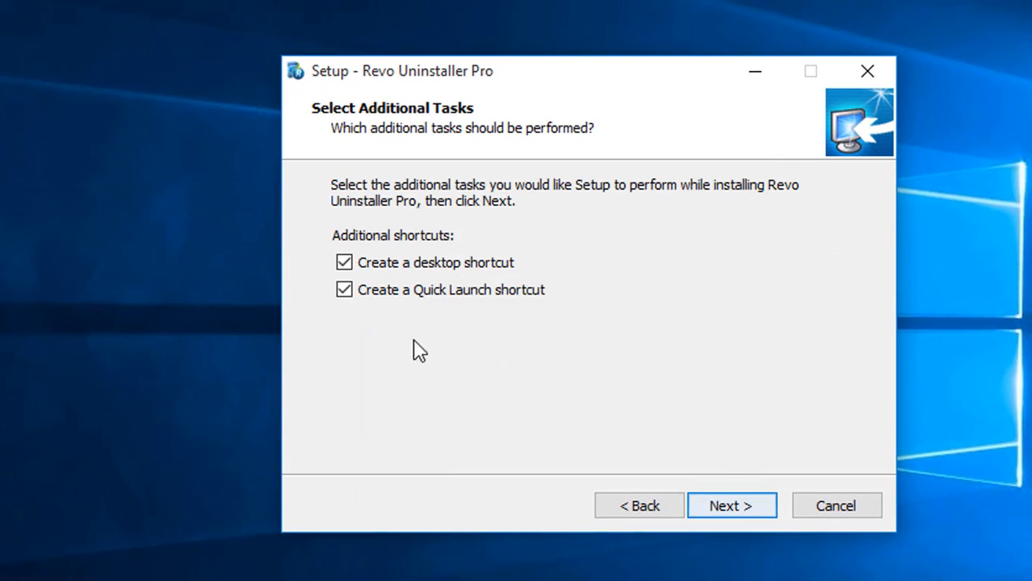
{"action": "left_click", "coordinate": [730, 505]}
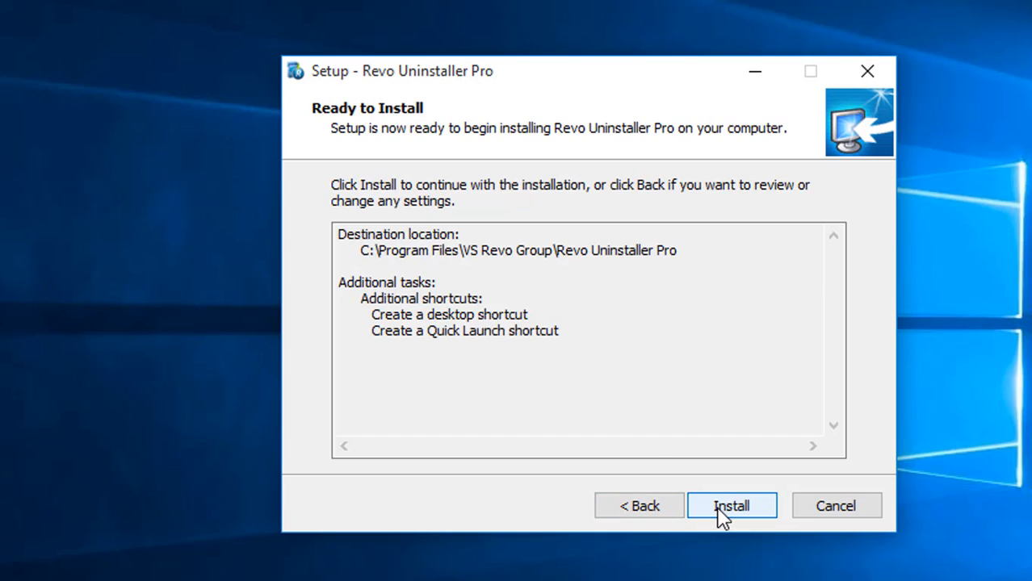
{"action": "left_click", "coordinate": [730, 505]}
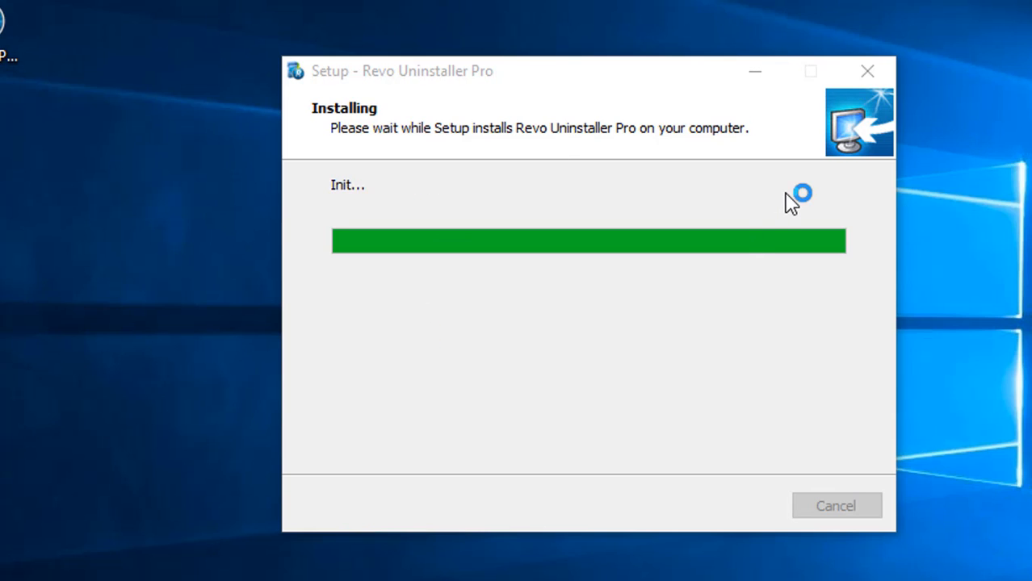
{"action": "mouse_move", "coordinate": [798, 204]}
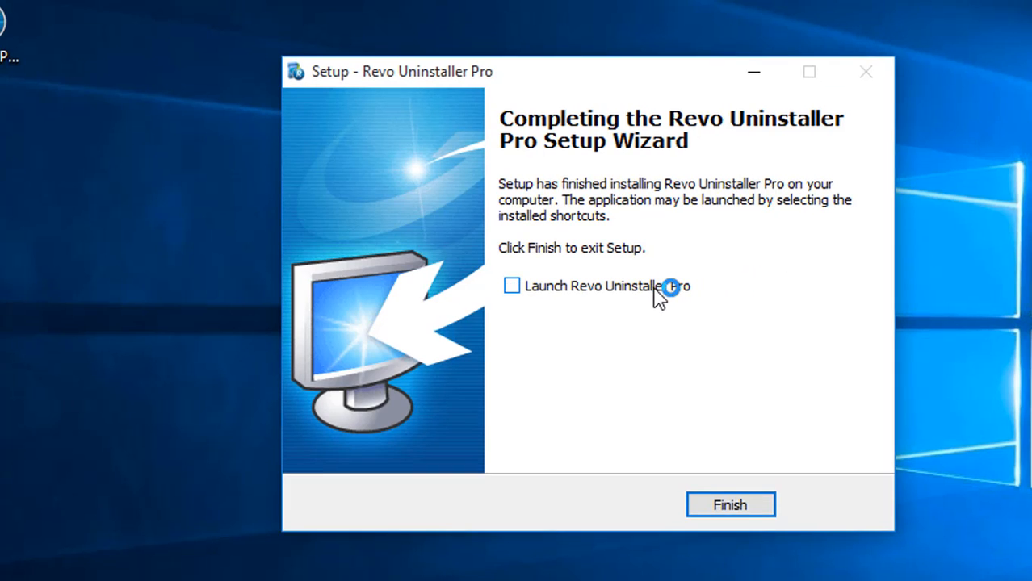
{"action": "left_click", "coordinate": [729, 504]}
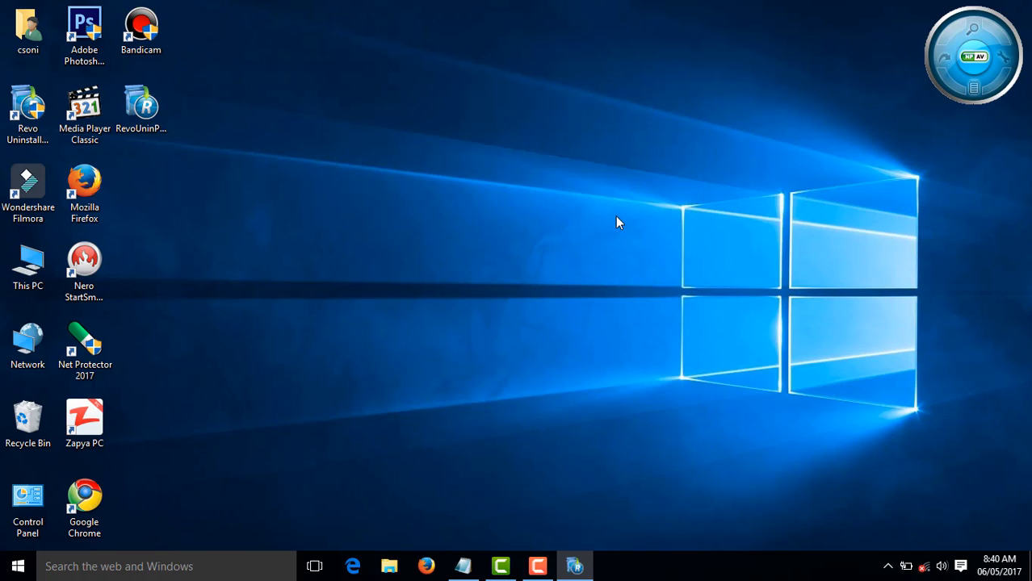
Refresh the desktop and restore the REVO notes from the taskbar
{"action": "right_click", "coordinate": [617, 223]}
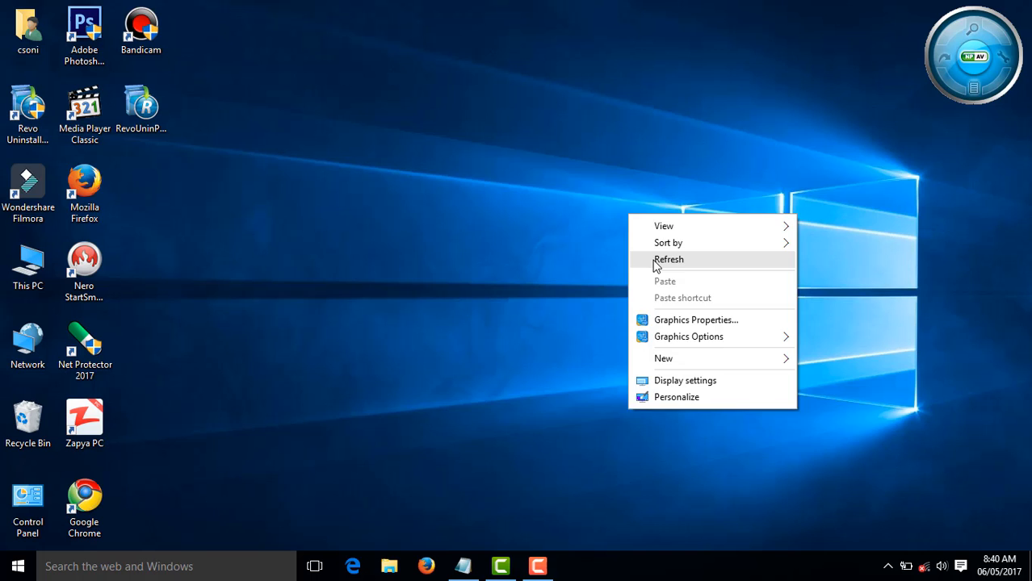
{"action": "left_click", "coordinate": [668, 259]}
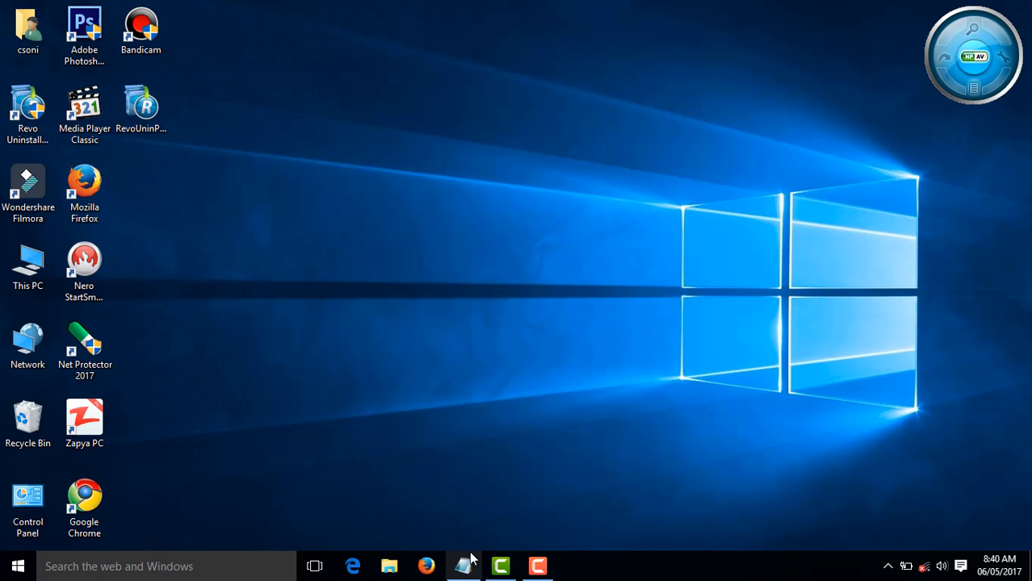
{"action": "left_click", "coordinate": [462, 565]}
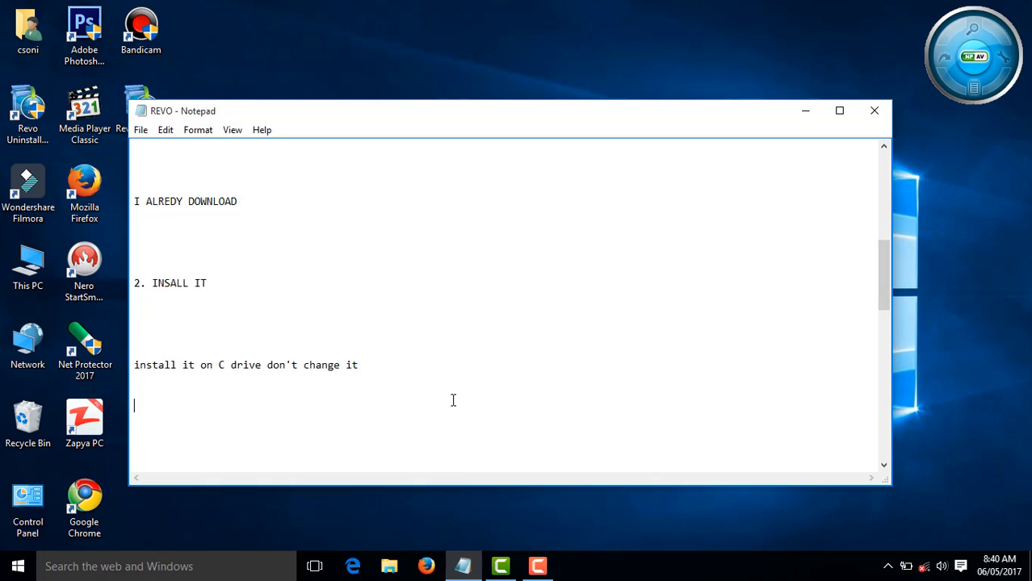
Add an 'open it one time' line to the notes, refresh and rearrange the icons, and launch Revo Uninstaller Pro from its new shortcut
{"action": "type", "text": "open it"}
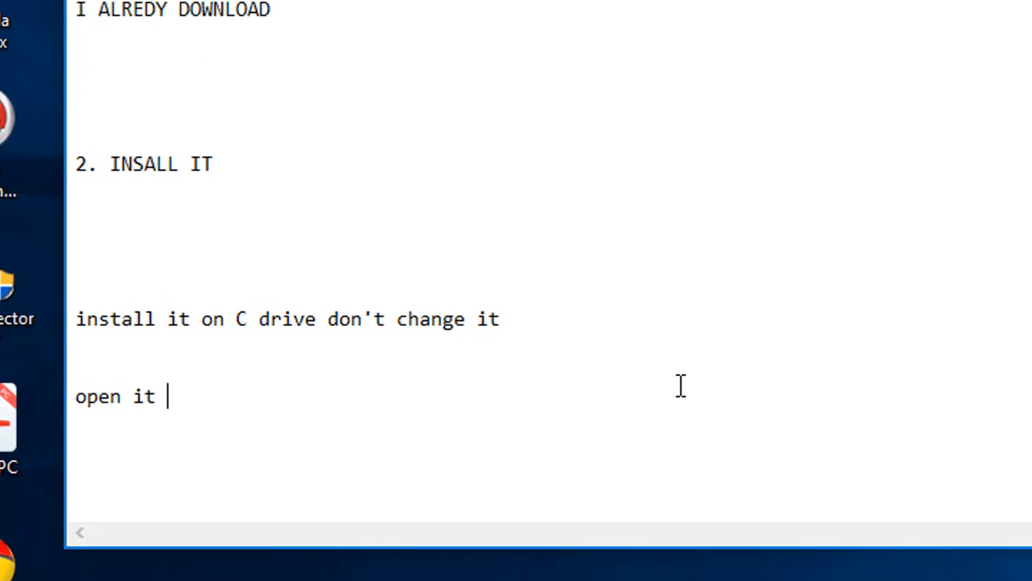
{"action": "type", "text": "one ti"}
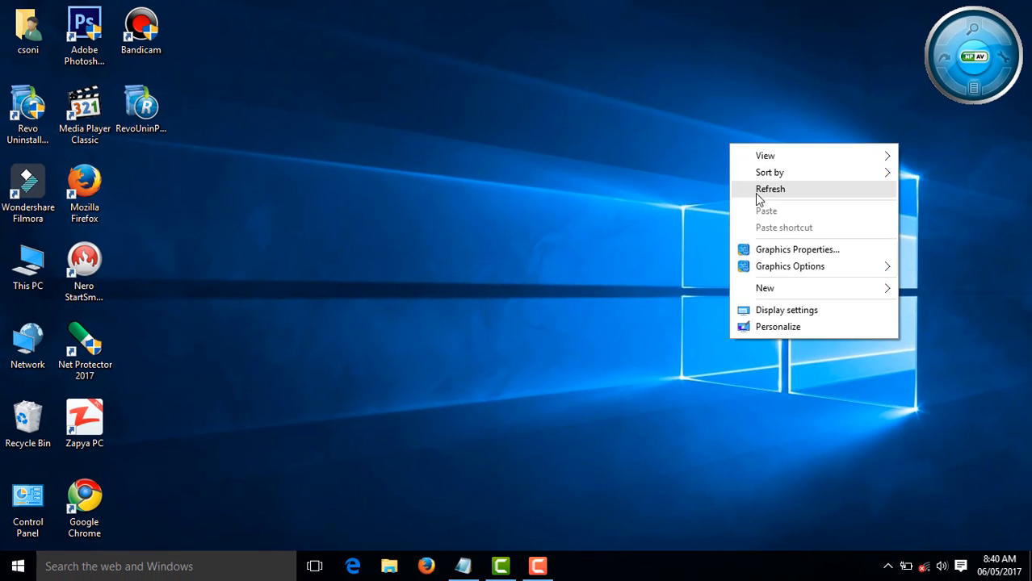
{"action": "left_click", "coordinate": [770, 187]}
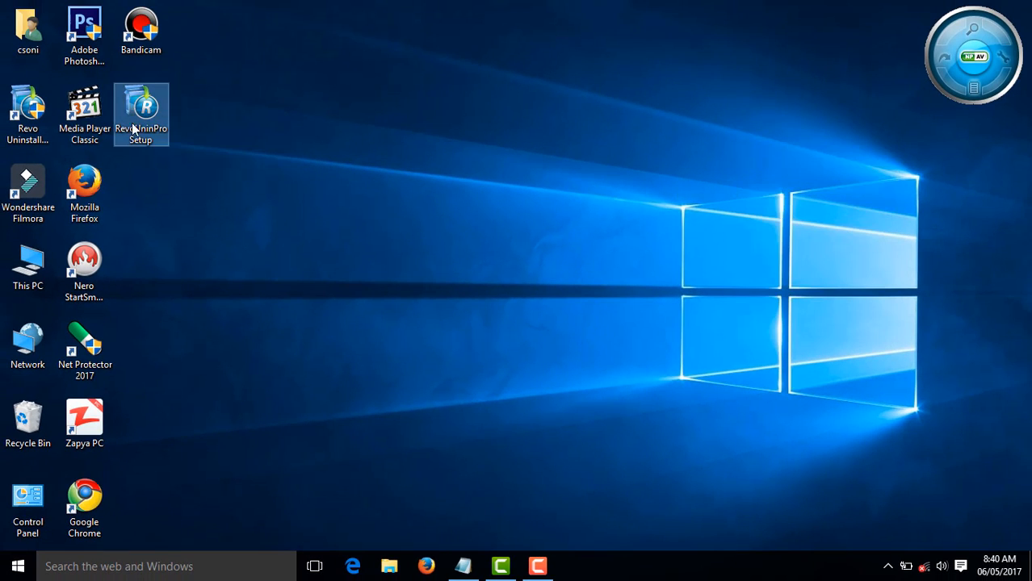
{"action": "left_click_drag", "start_coordinate": [142, 113], "coordinate": [29, 404]}
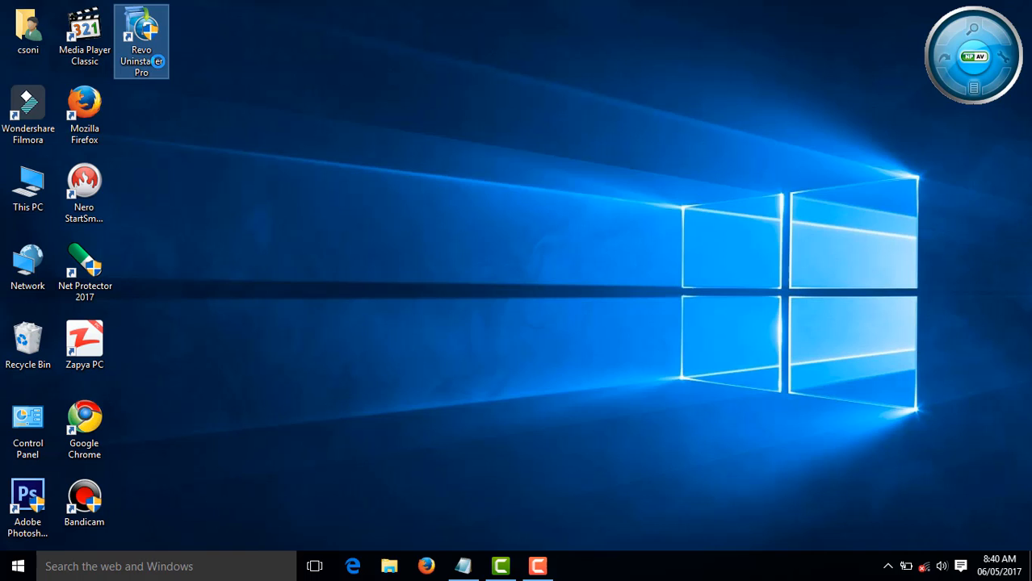
{"action": "right_click", "coordinate": [142, 40]}
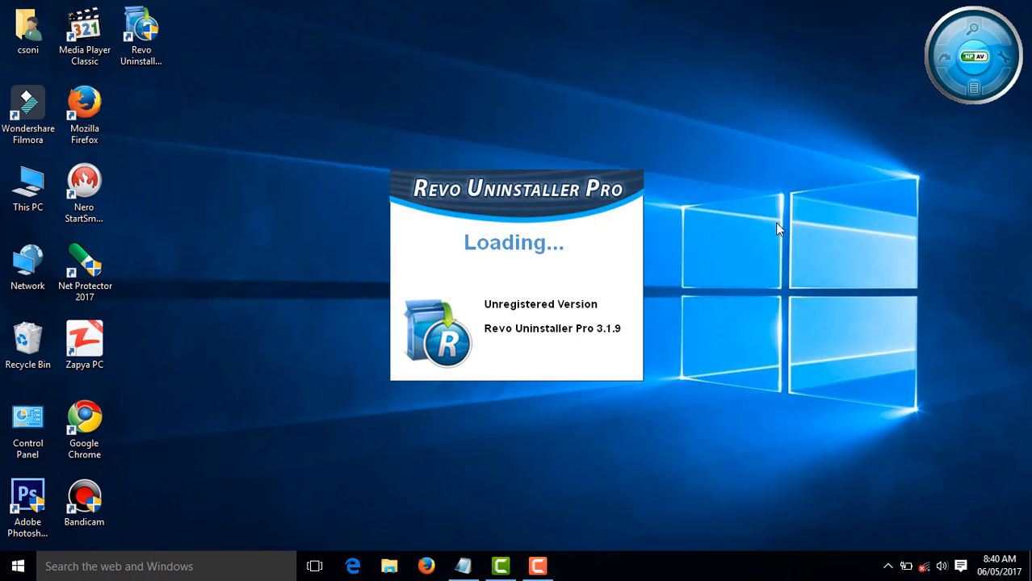
{"action": "mouse_move", "coordinate": [804, 190]}
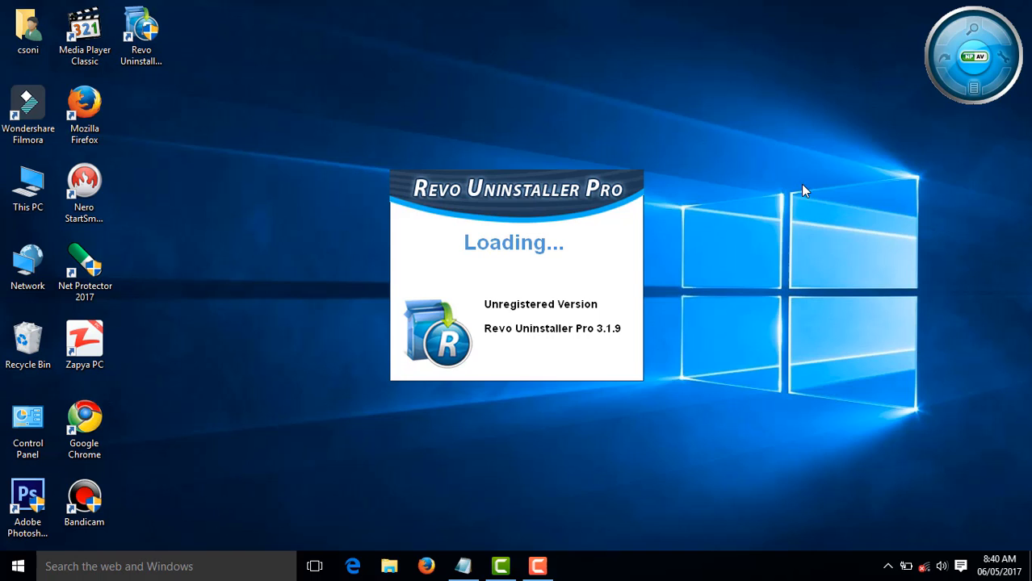
{"action": "mouse_move", "coordinate": [481, 444]}
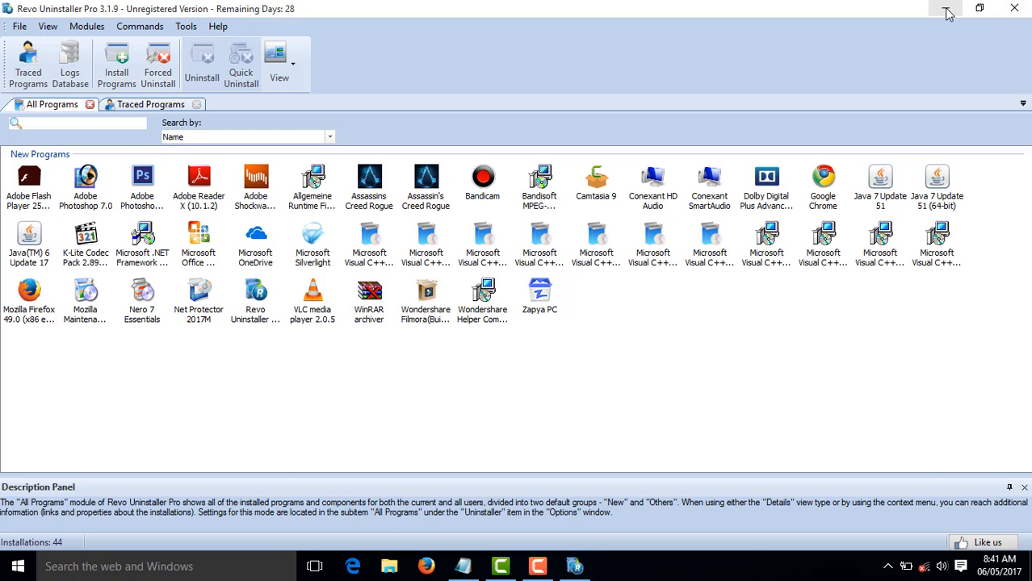
{"action": "left_click", "coordinate": [949, 8]}
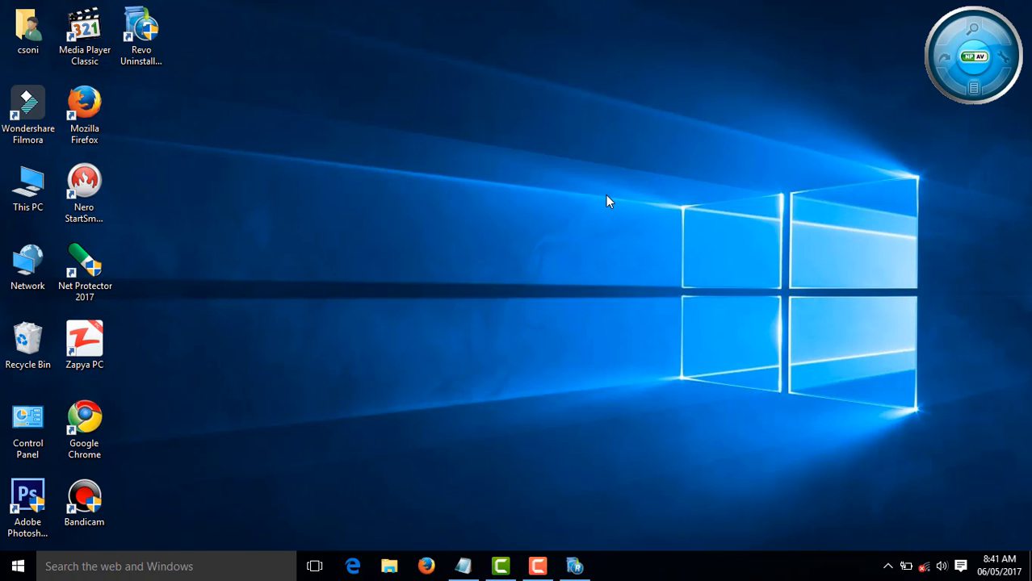
{"action": "mouse_move", "coordinate": [597, 428]}
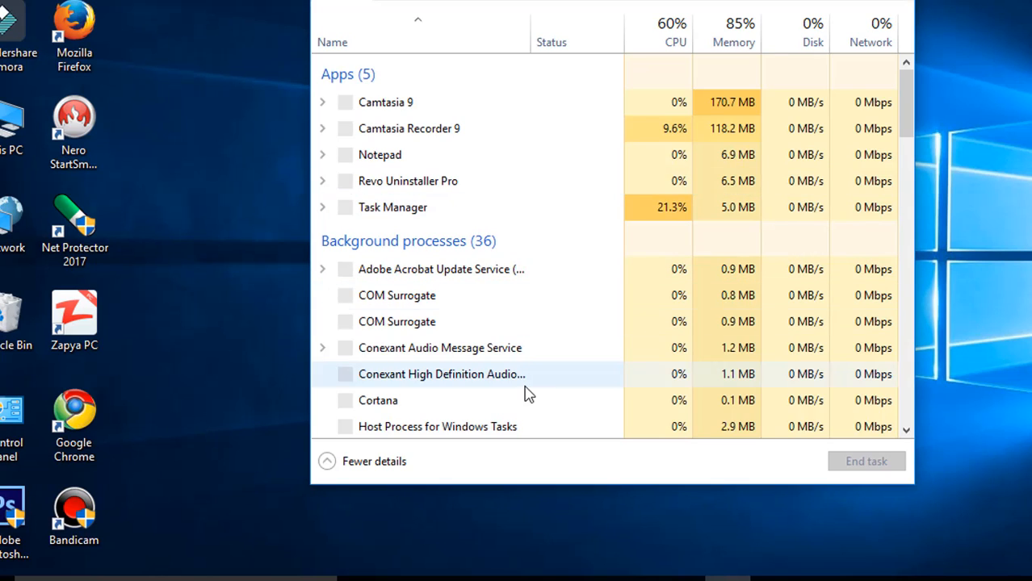
{"action": "scroll", "scroll_direction": "down", "scroll_amount": 3}
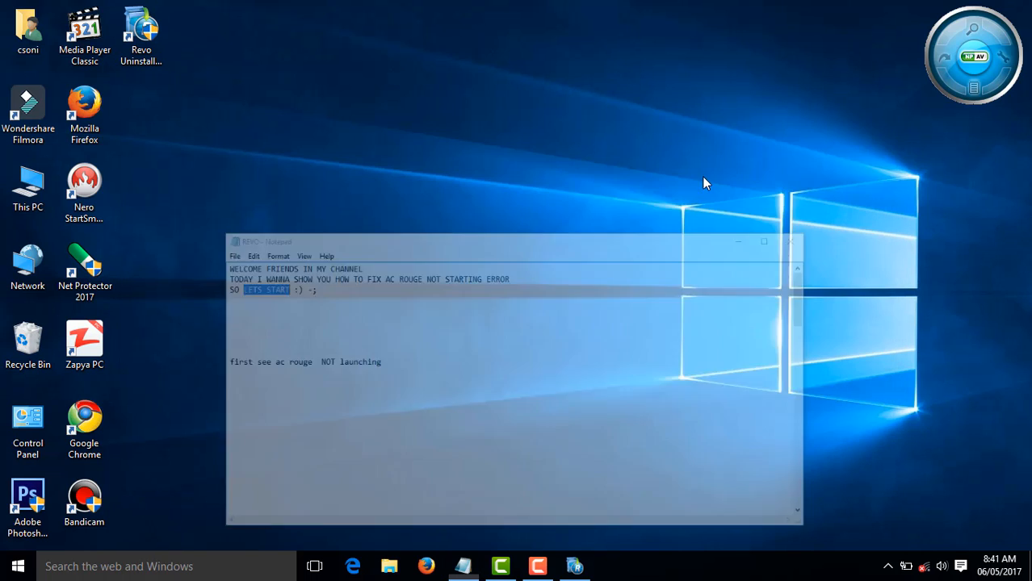
{"action": "left_click", "coordinate": [763, 242]}
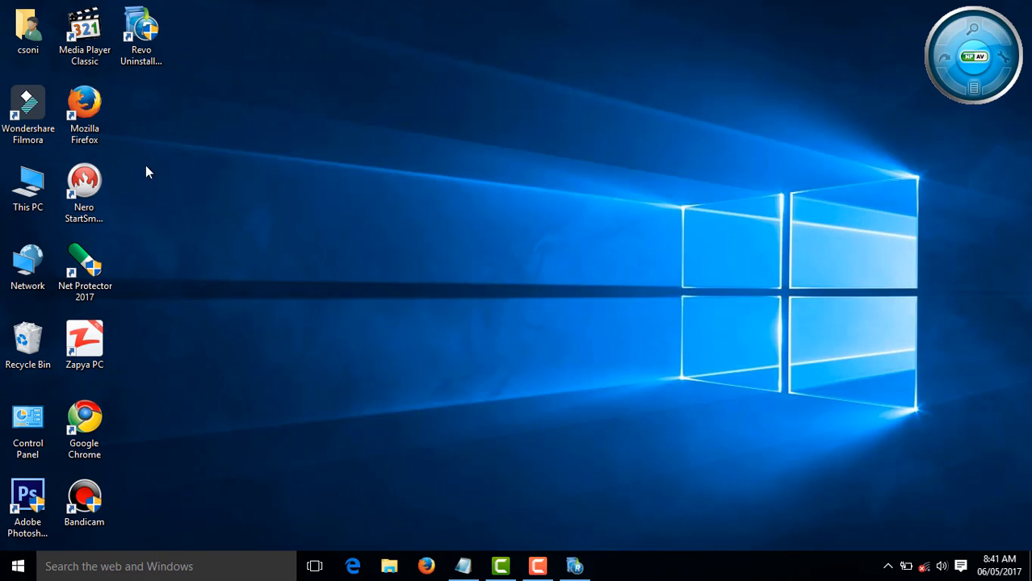
Restore the notes and select the phrase 'INSTALL WITH REVO UNSTALLER' in step four
{"action": "double_click", "coordinate": [140, 29]}
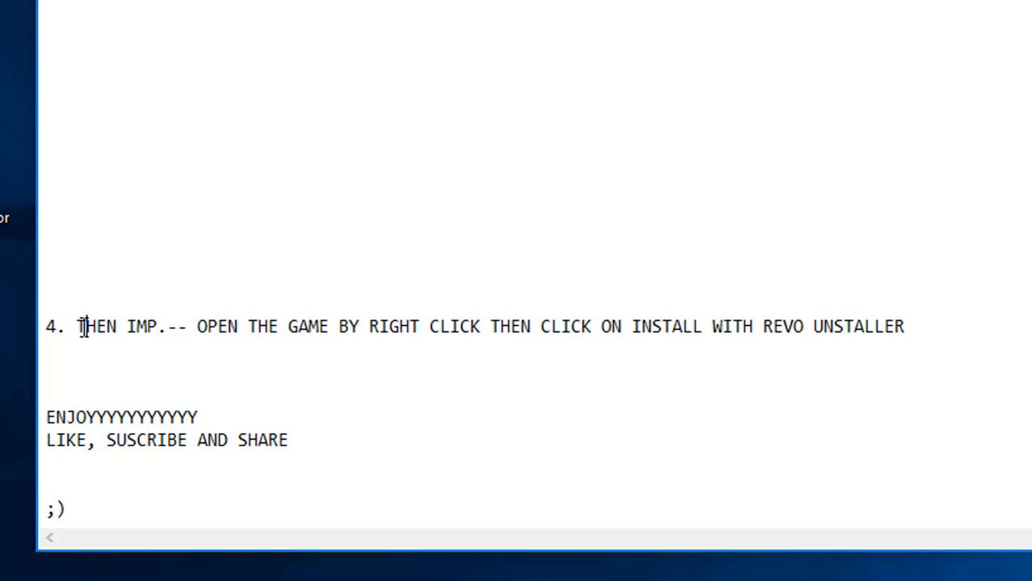
{"action": "left_click_drag", "start_coordinate": [77, 326], "coordinate": [169, 326]}
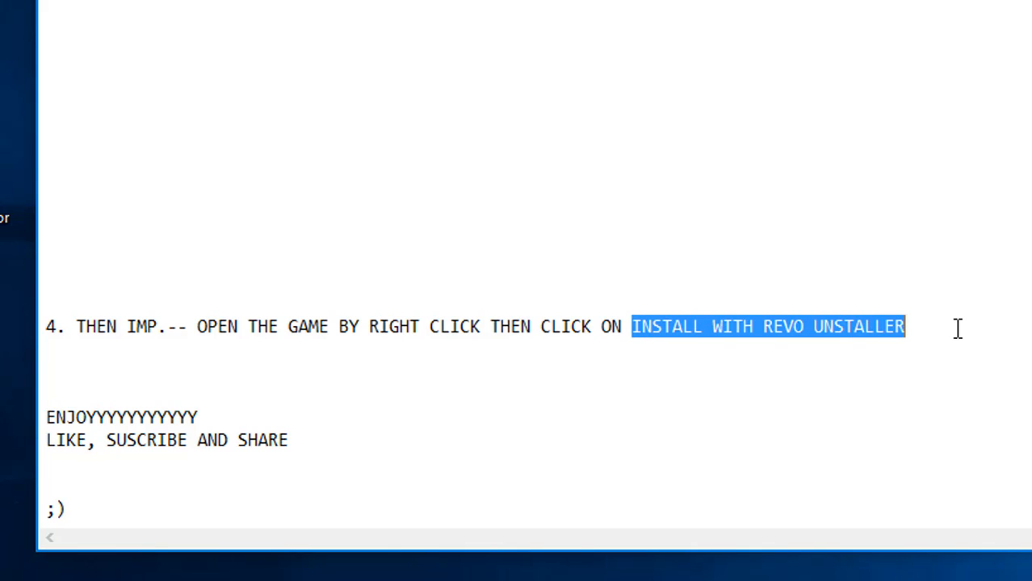
{"action": "mouse_move", "coordinate": [257, 415]}
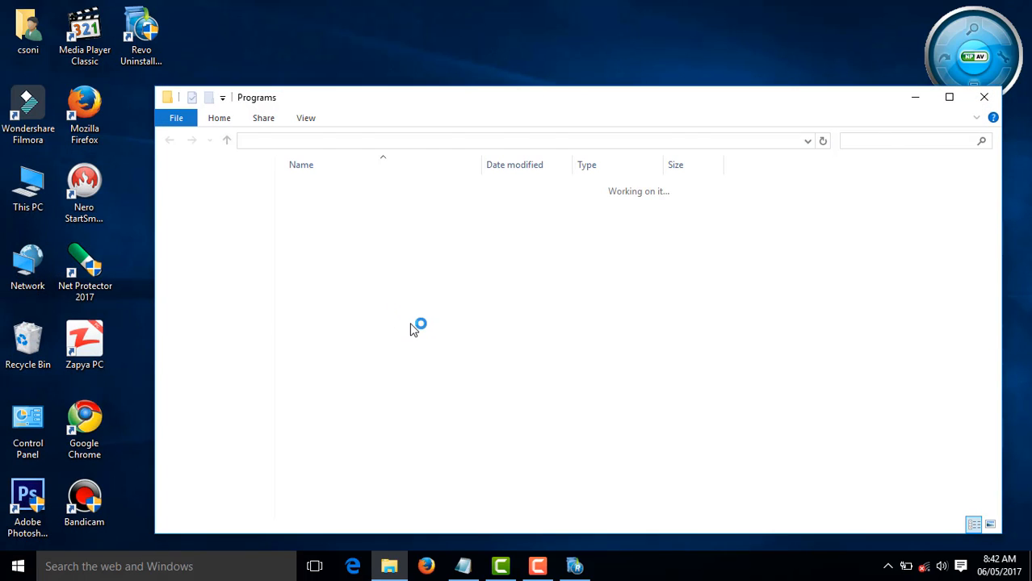
Open the file location of the Assassins Creed Rogue shortcut from its right-click options
{"action": "right_click", "coordinate": [349, 330]}
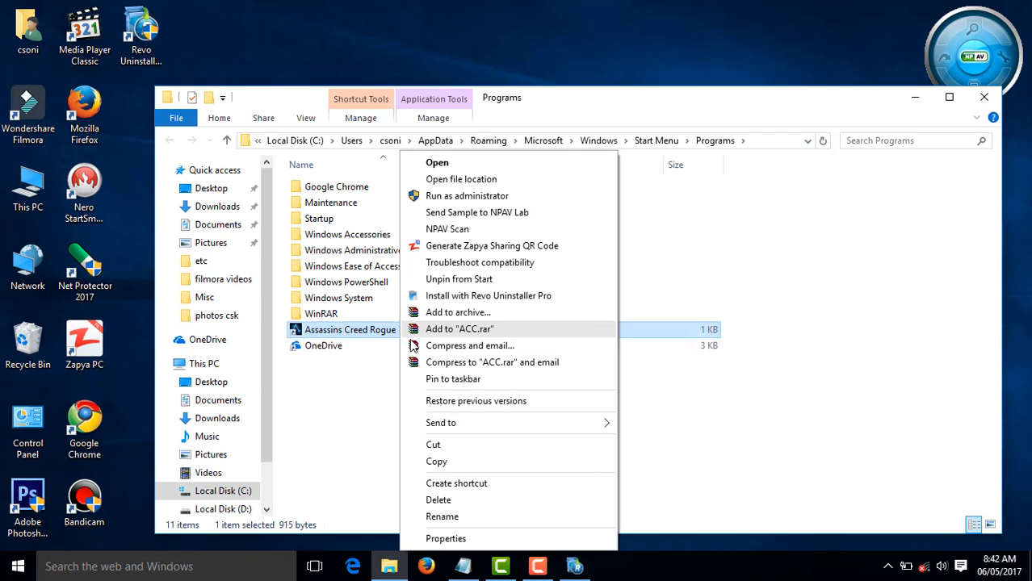
{"action": "left_click", "coordinate": [436, 162]}
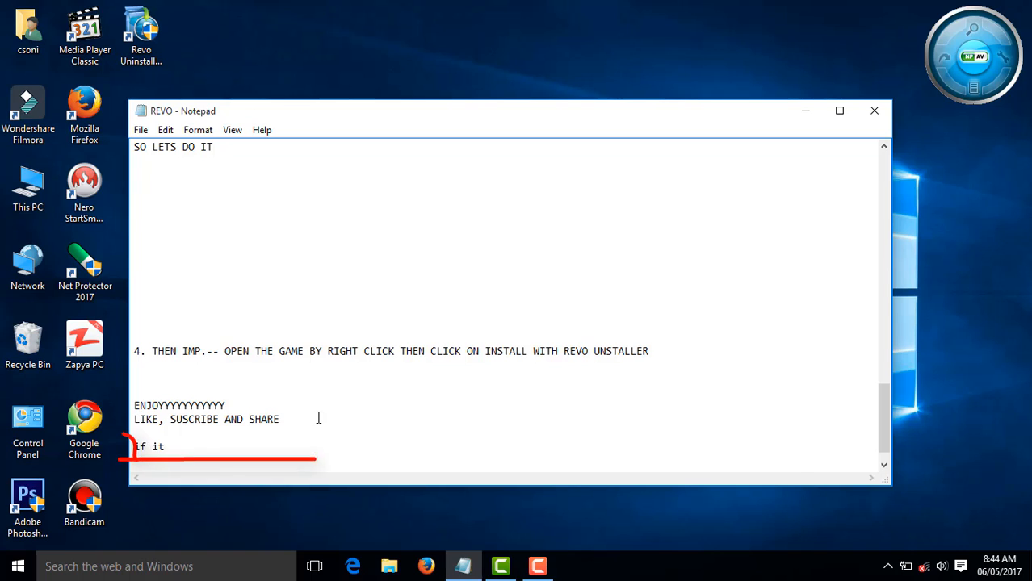
Write the tip 'stopped working when you click on INSTALL WITH REVO UNSTALLER so then click one time more on it'
{"action": "type", "text": "stopped working when you"}
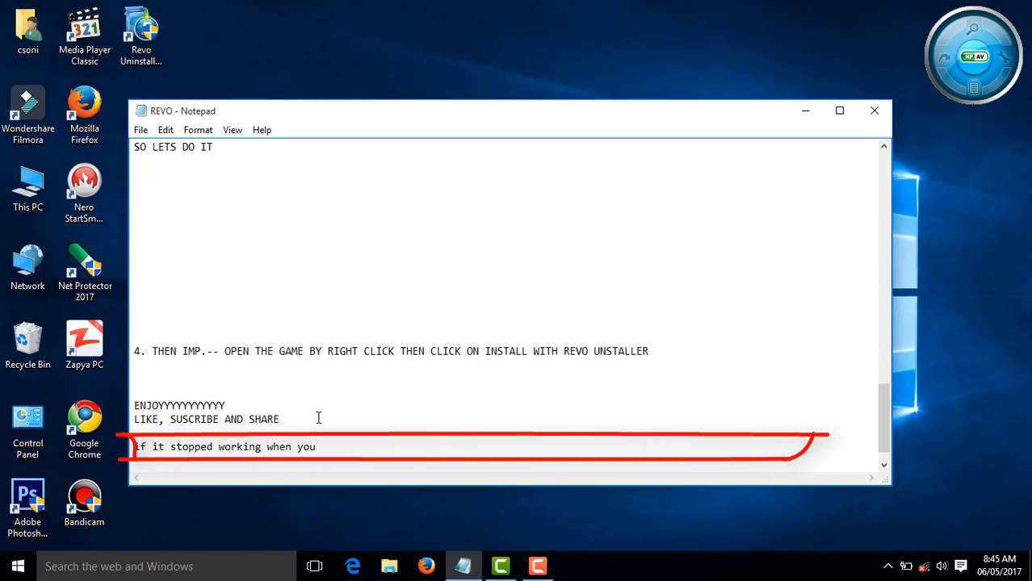
{"action": "type", "text": "click on"}
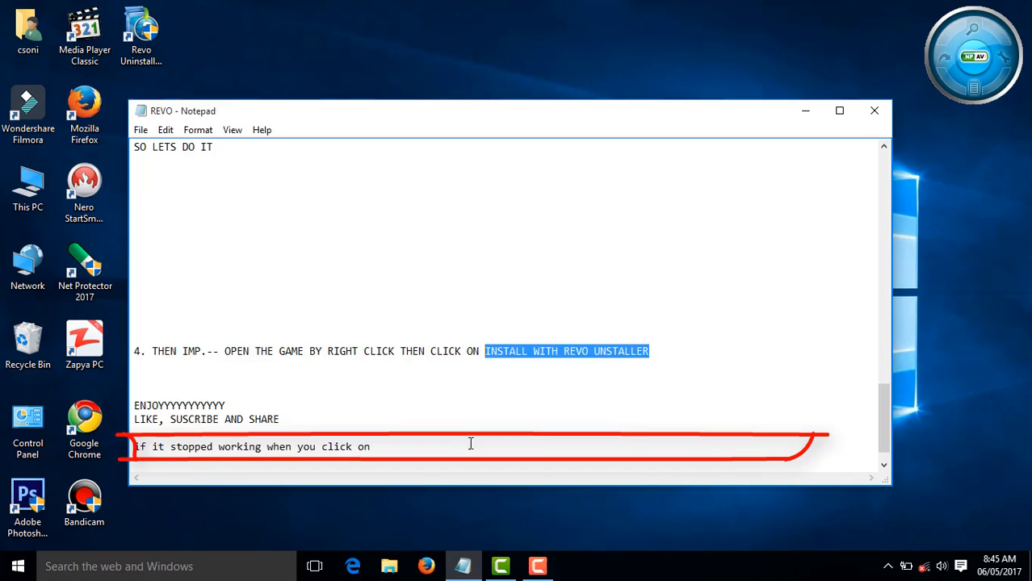
{"action": "type", "text": "iNSTALL WITH REVO UNSTALLER so"}
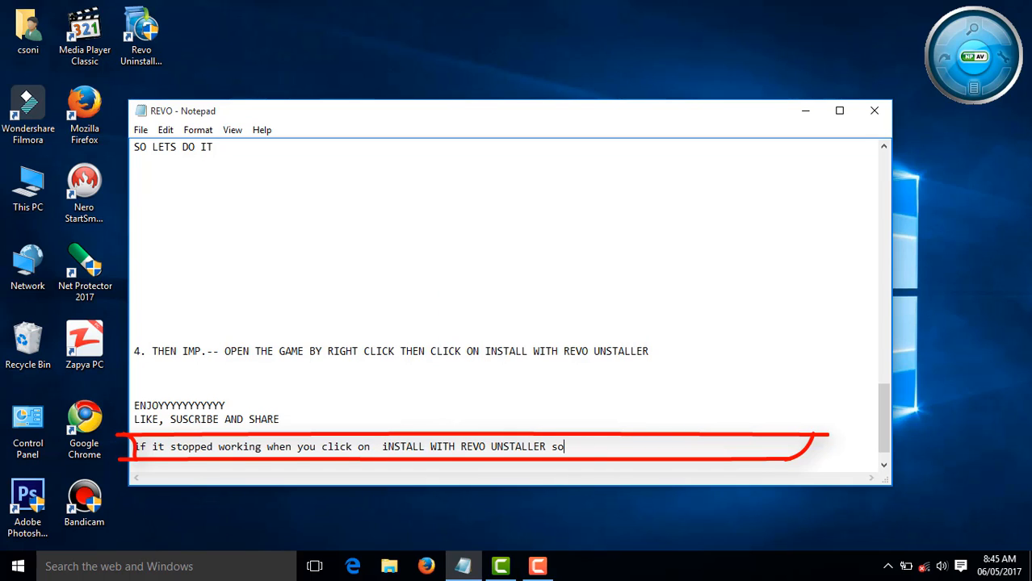
{"action": "type", "text": "then click one"}
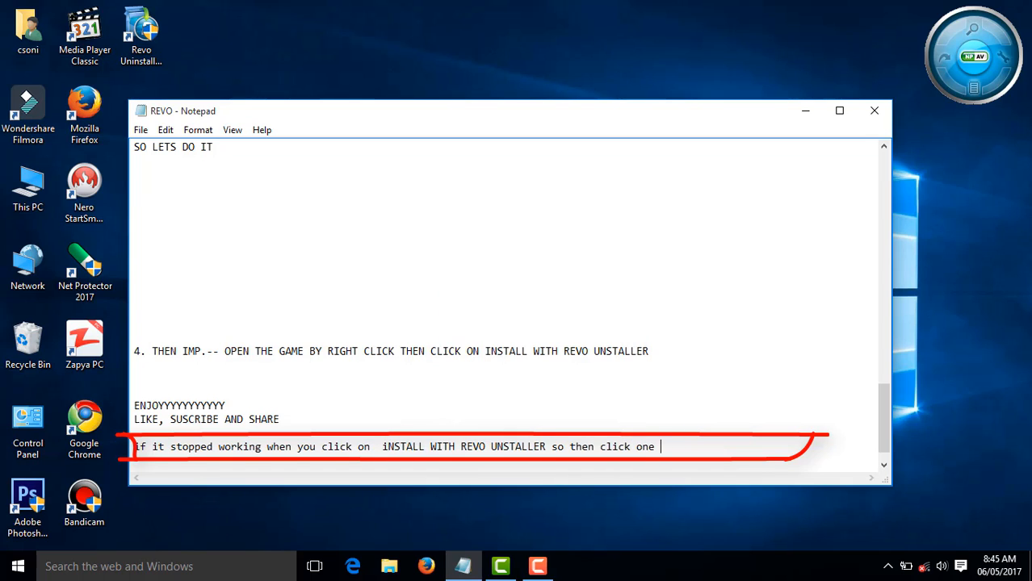
{"action": "type", "text": "time mo"}
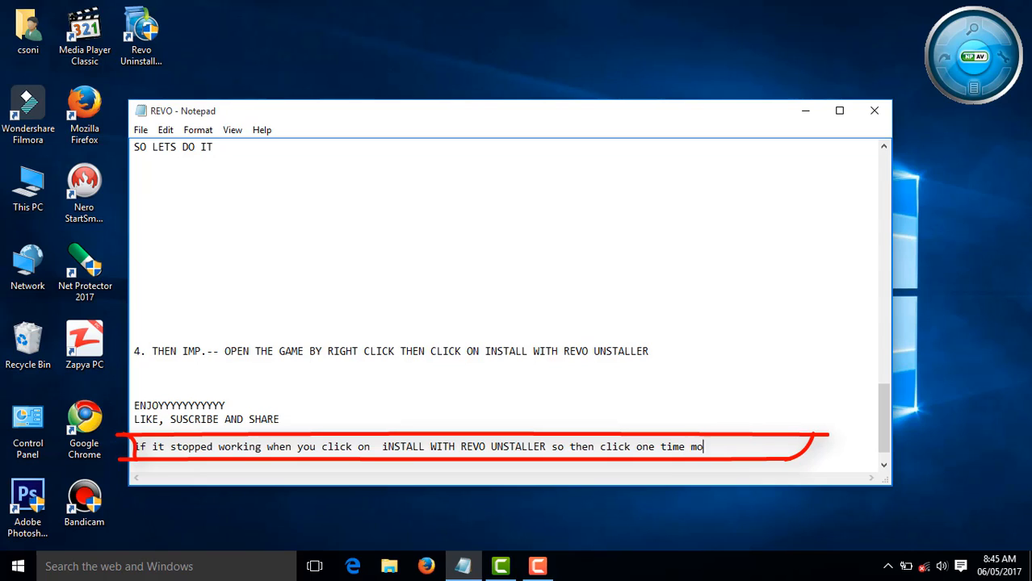
{"action": "type", "text": "re on it"}
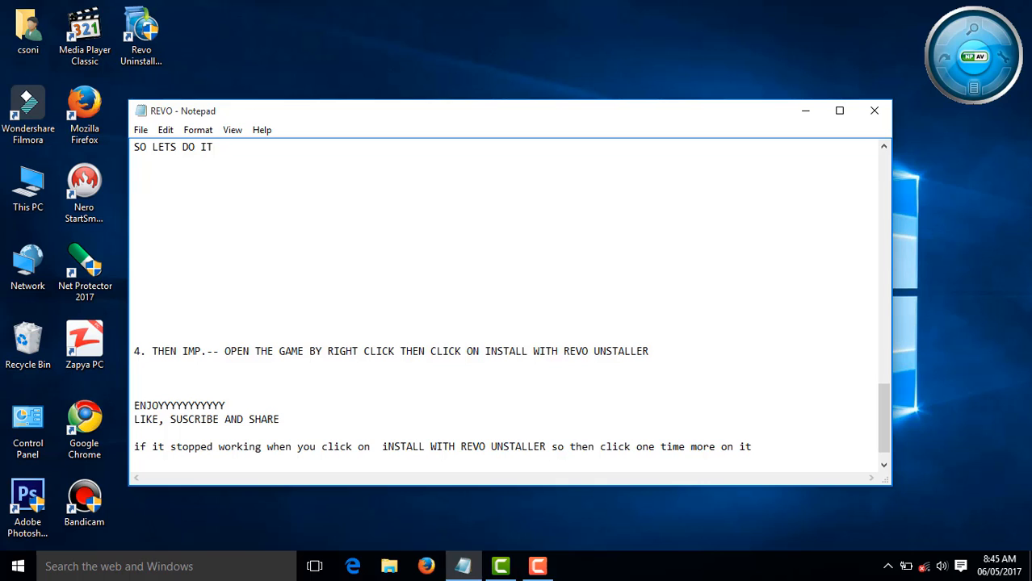
{"action": "triple_click", "coordinate": [404, 446]}
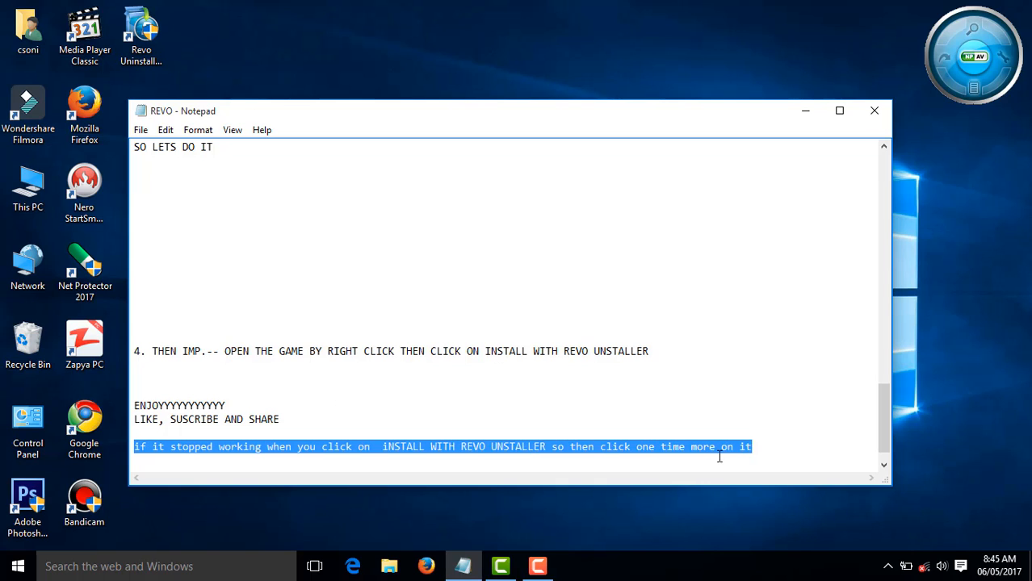
{"action": "scroll", "scroll_direction": "down", "scroll_amount": 3}
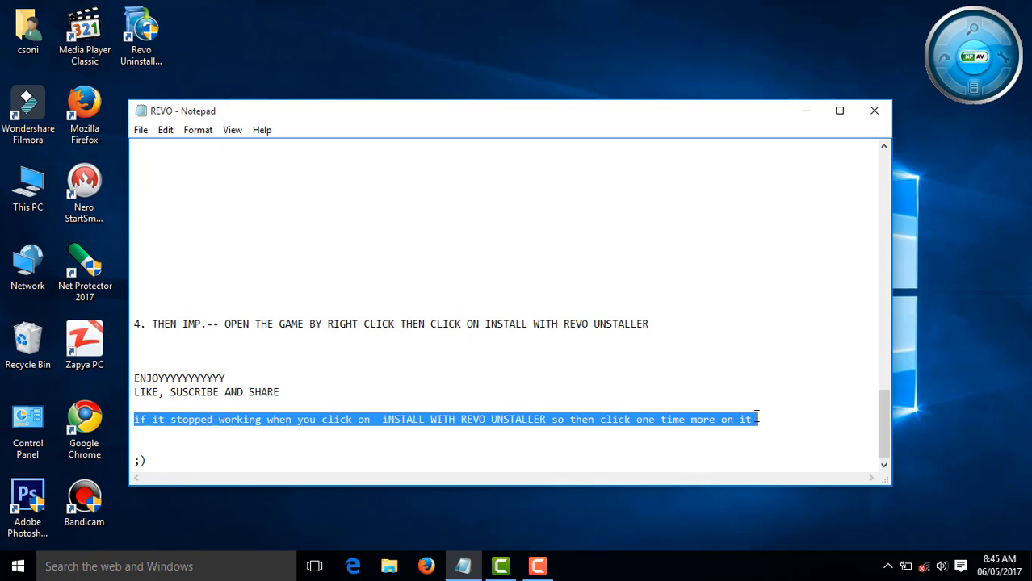
{"action": "mouse_move", "coordinate": [630, 362]}
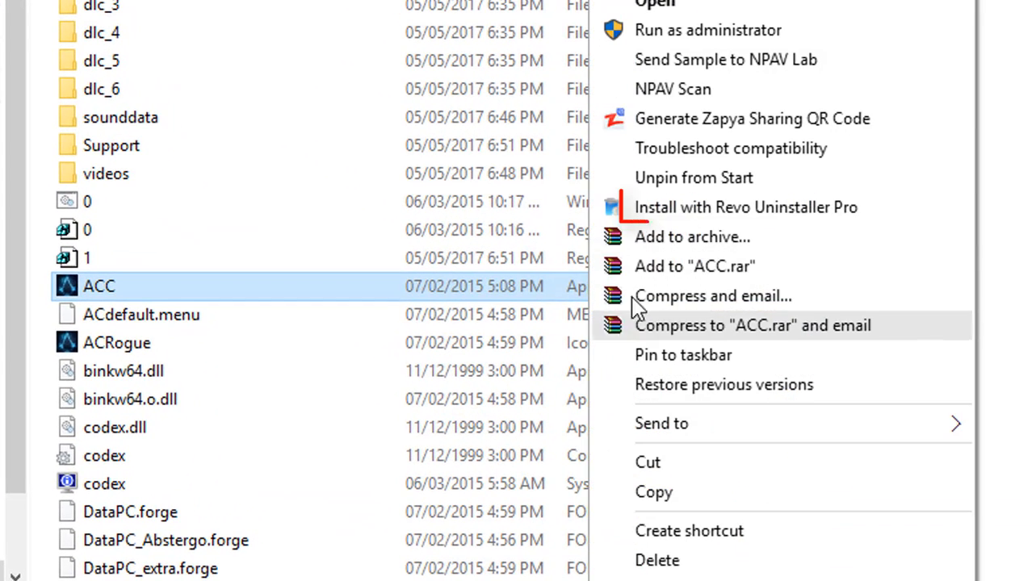
{"action": "mouse_move", "coordinate": [694, 207]}
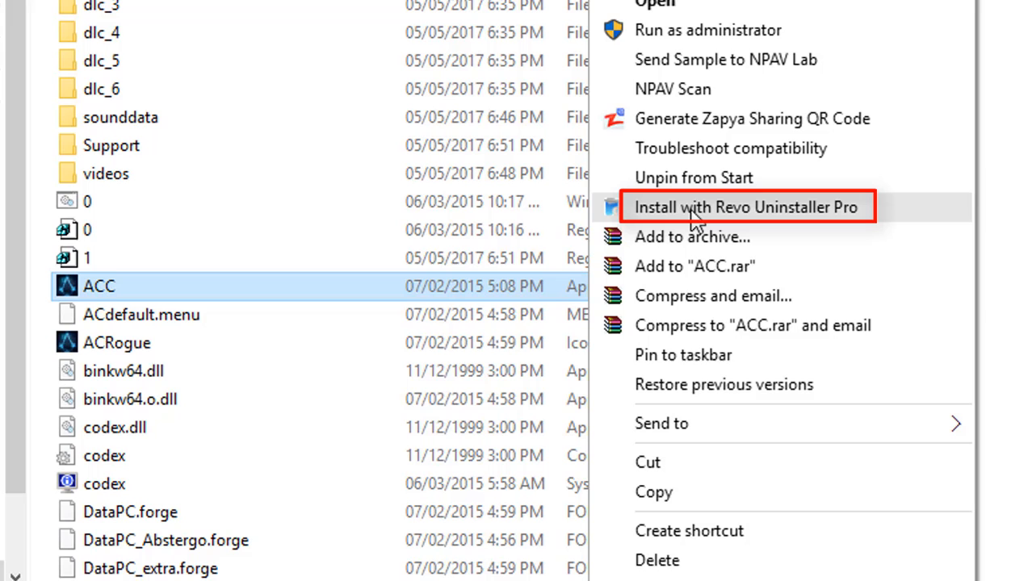
{"action": "mouse_move", "coordinate": [734, 206]}
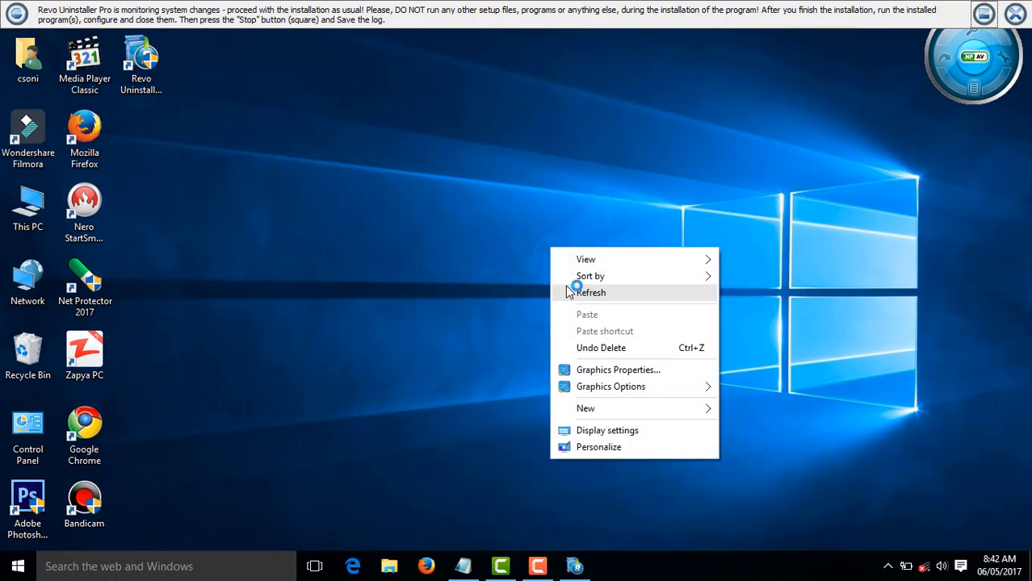
Refresh the desktop after running ACC with Revo Uninstaller Pro monitoring
{"action": "left_click", "coordinate": [591, 292]}
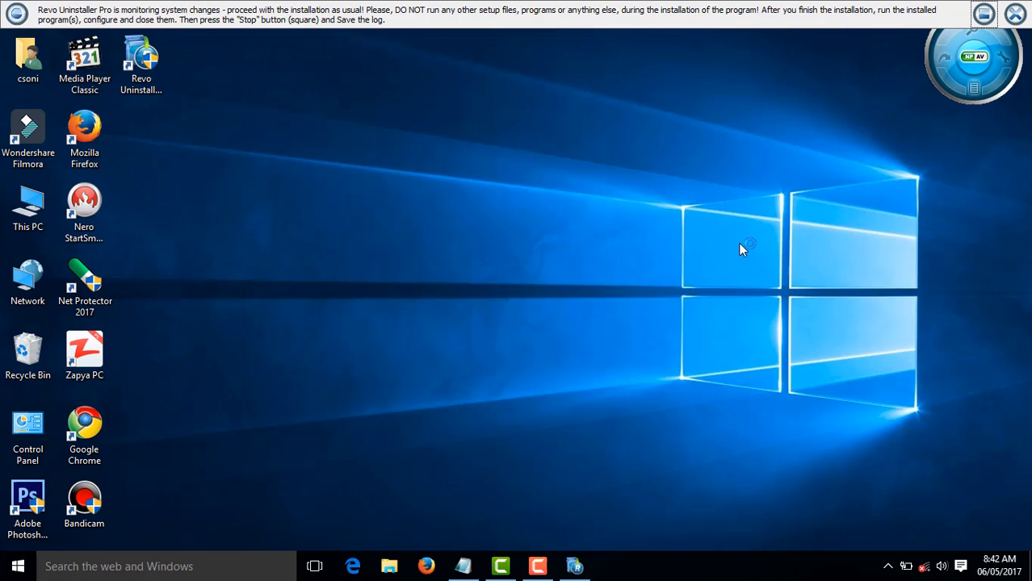
{"action": "mouse_move", "coordinate": [700, 238]}
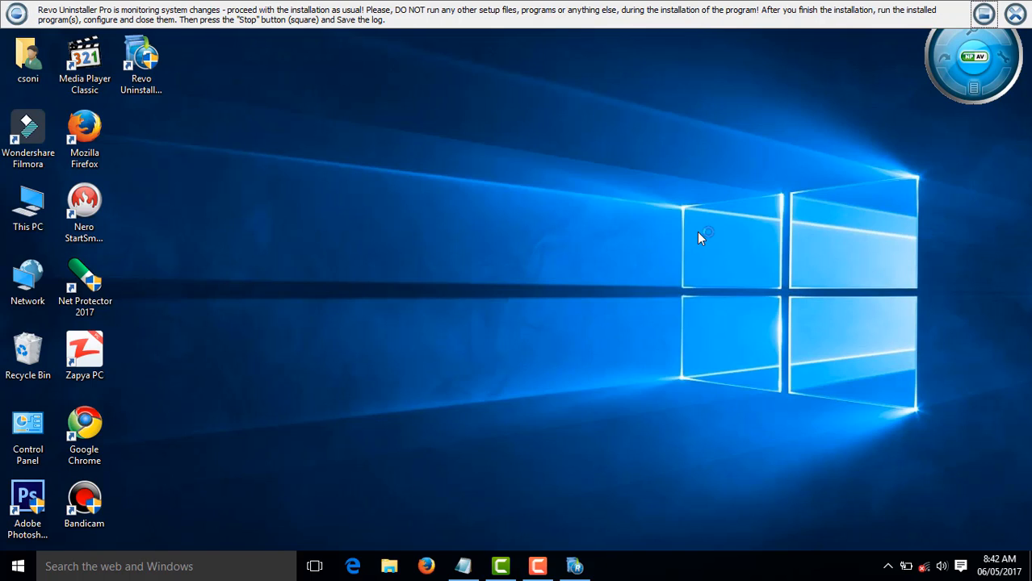